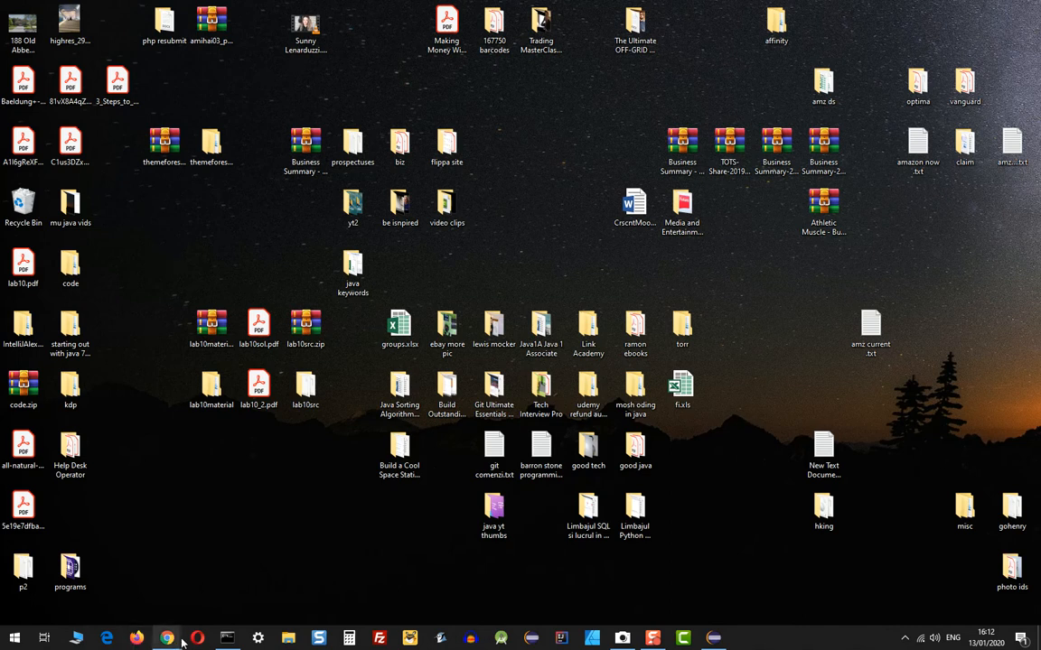
Bring up the coursework repository on GitHub and show its HTTPS clone URL.
left_click(166, 638)
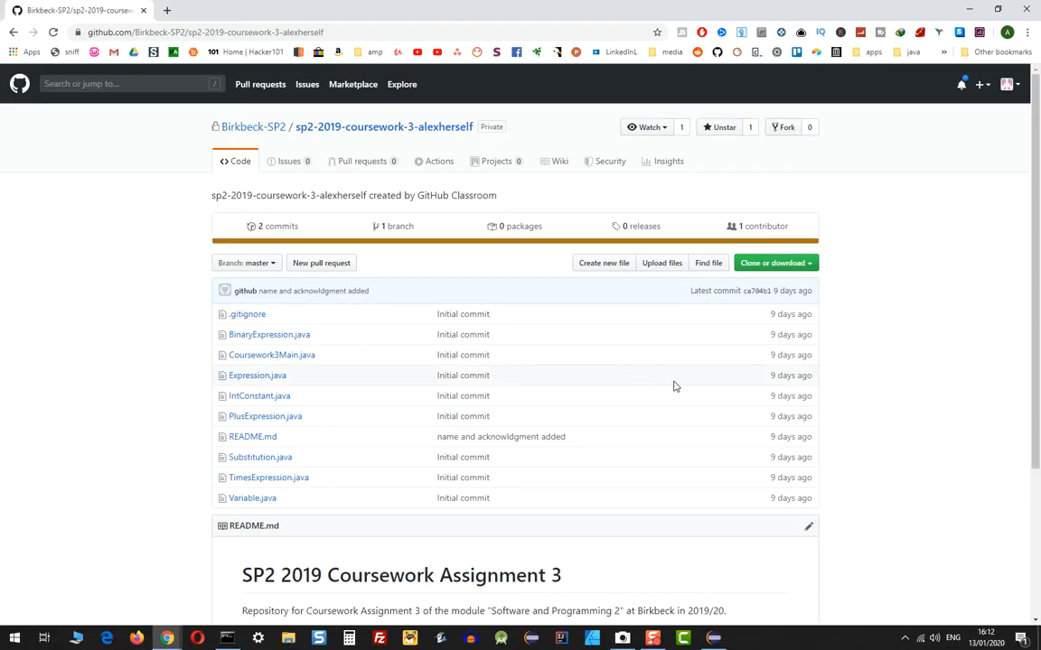
mouse_move(175, 365)
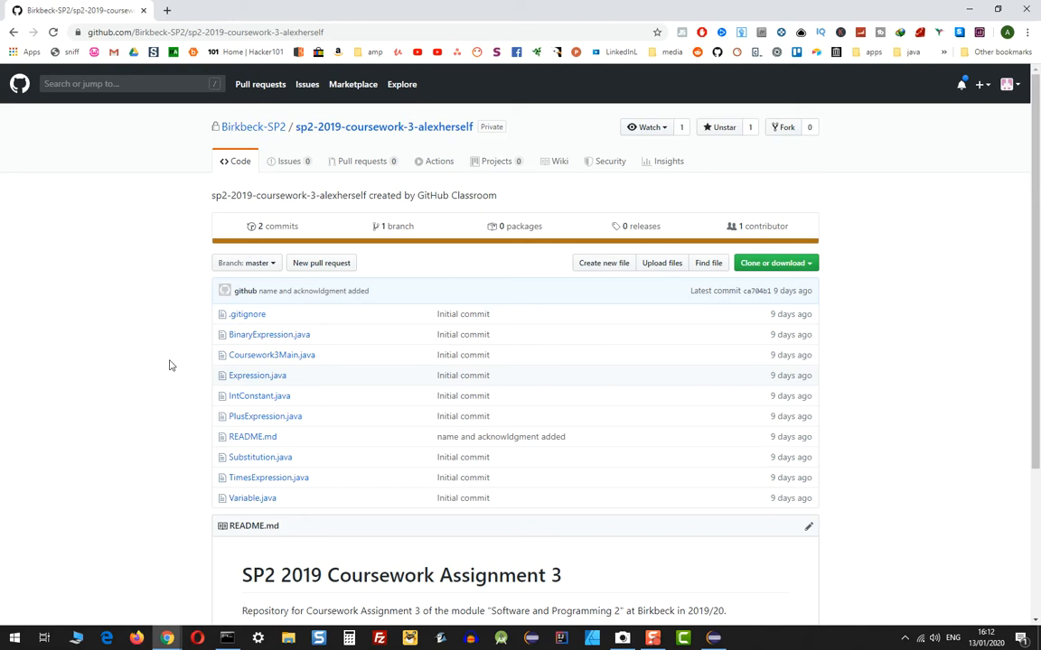
mouse_move(1006, 178)
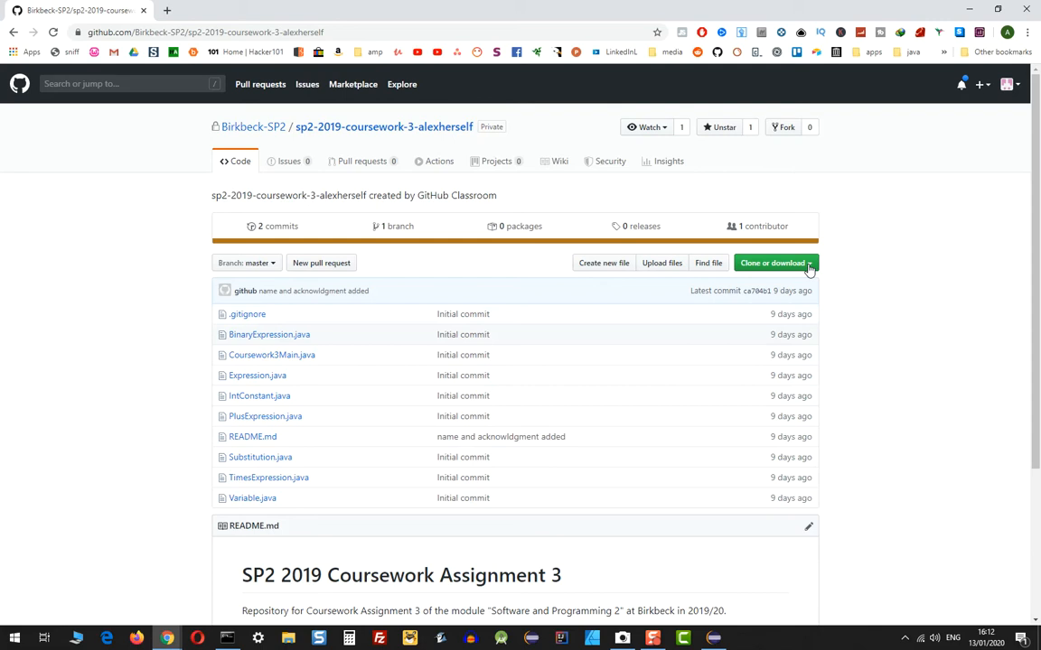
left_click(772, 263)
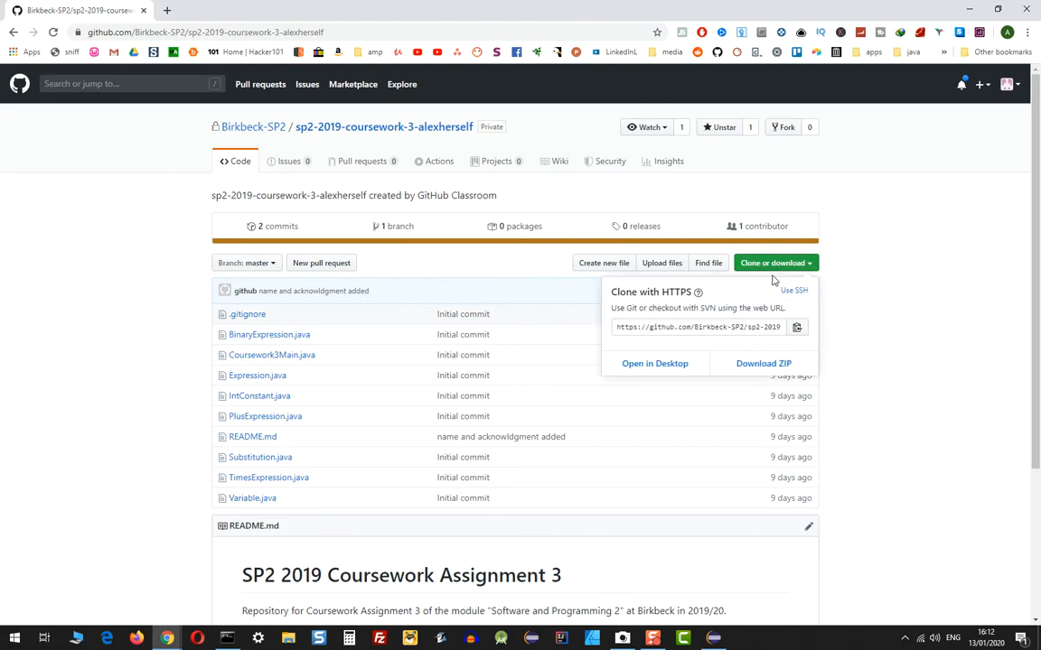
mouse_move(951, 99)
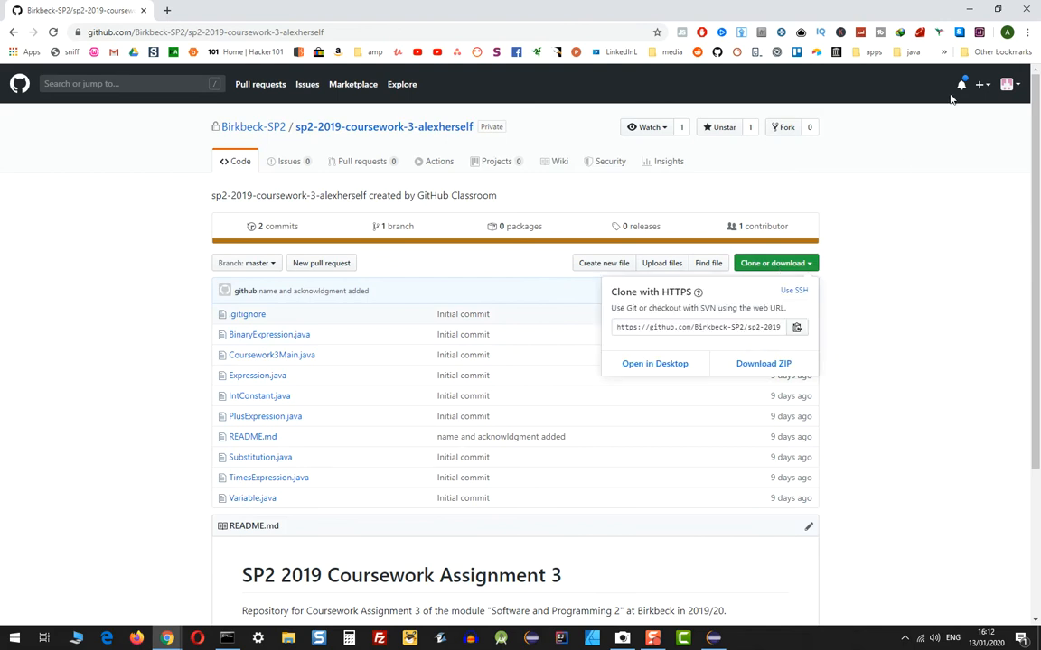
Minimise the browser and create a new folder named cw3 on the desktop.
left_click(968, 9)
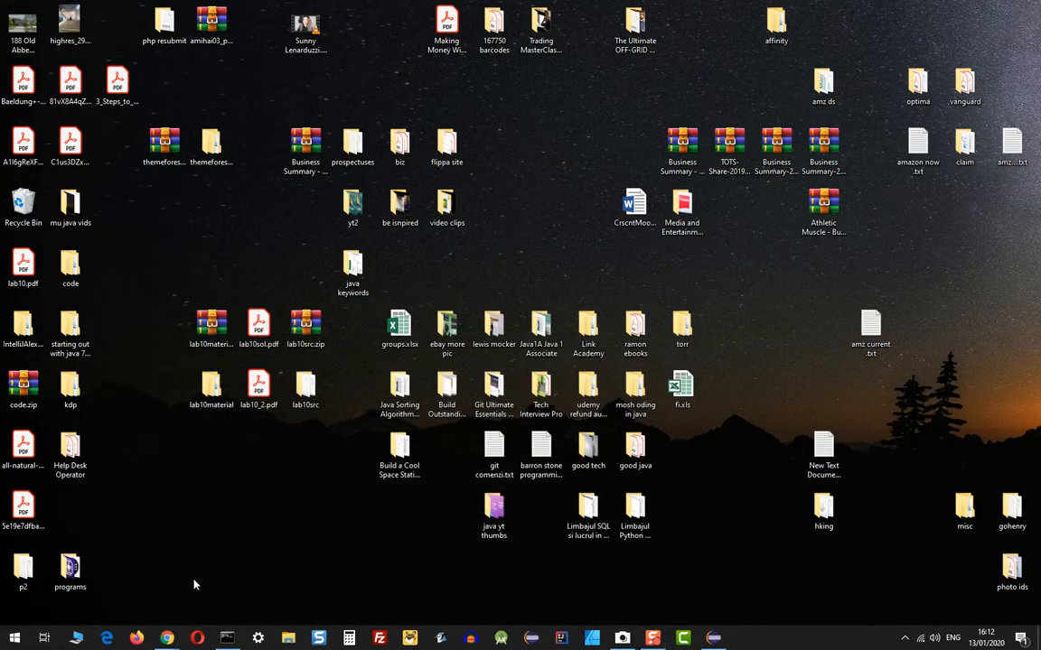
right_click(206, 582)
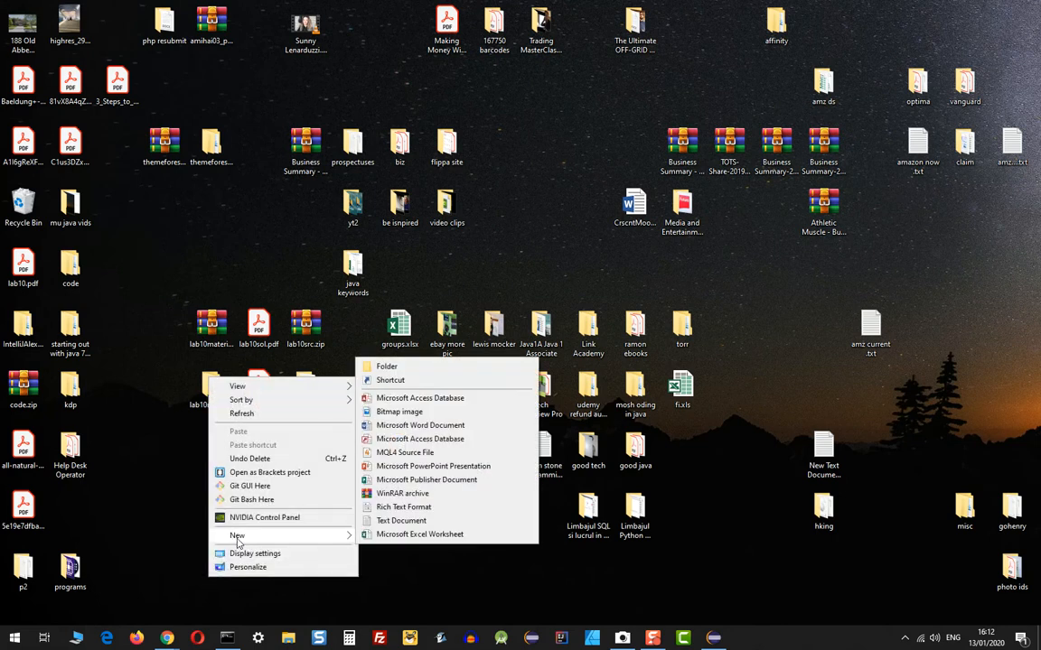
left_click(386, 366)
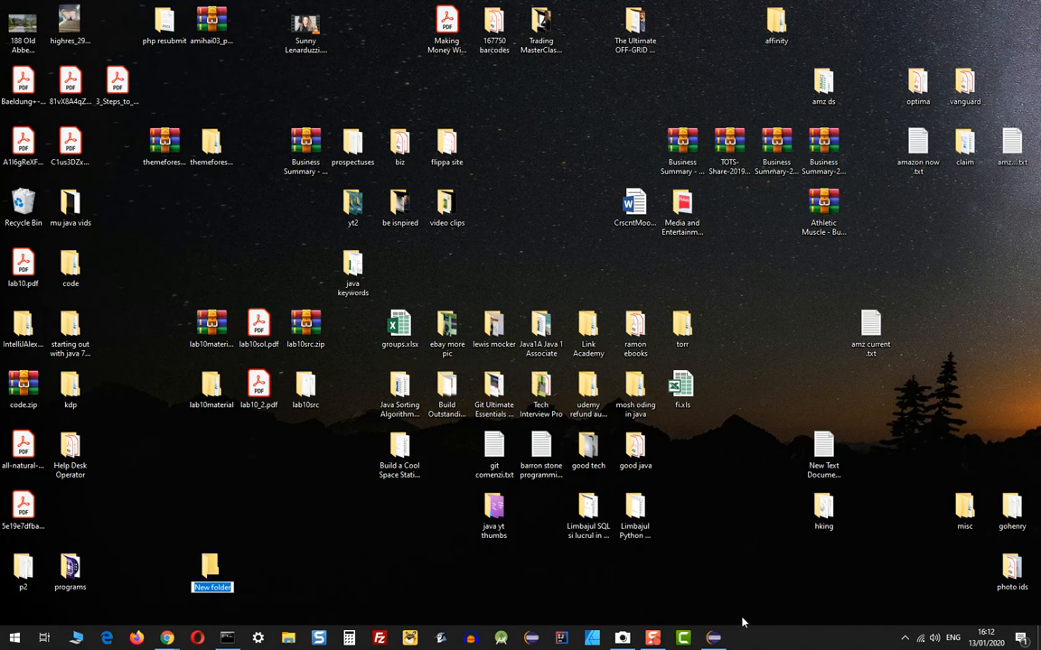
type("cw3")
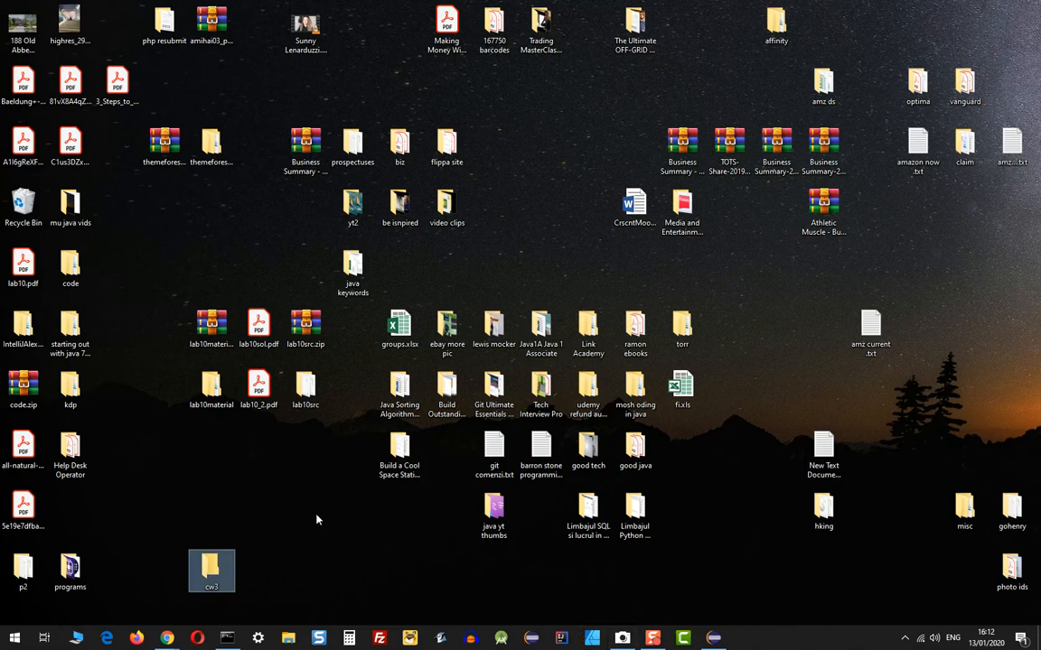
left_click(338, 606)
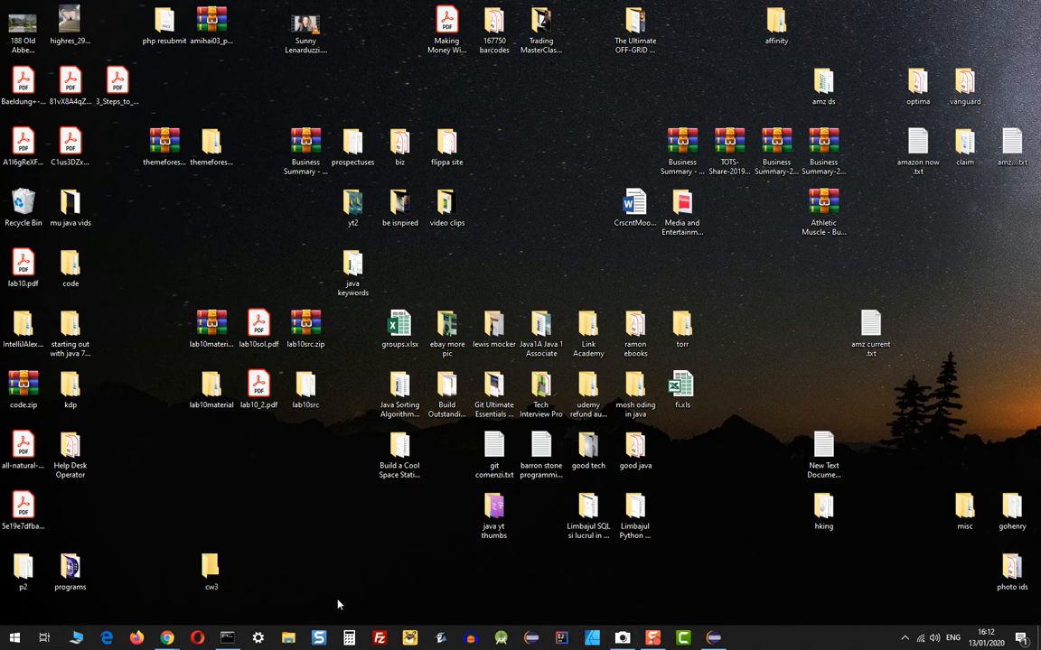
Open Command Prompt, change into Desktop, and begin changing into cw3.
left_click(227, 638)
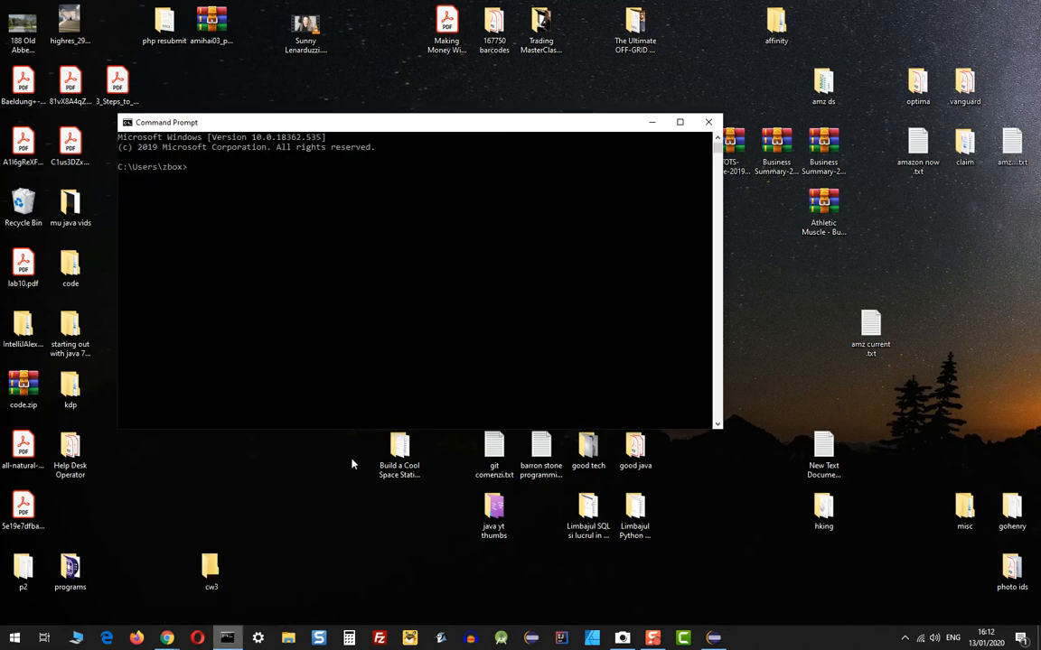
left_click(13, 638)
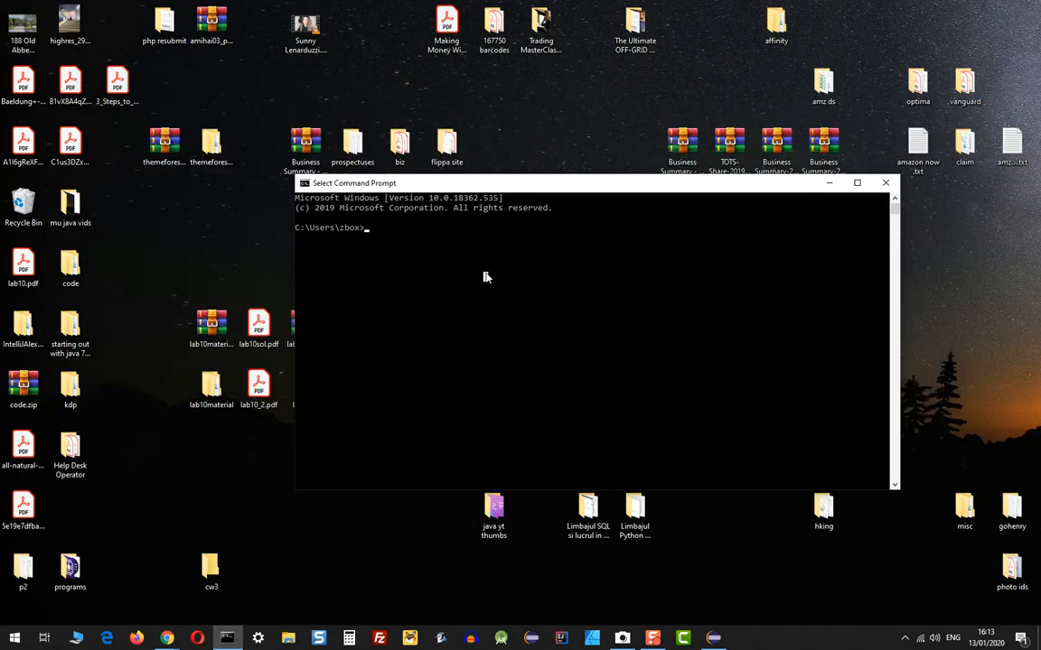
mouse_move(303, 238)
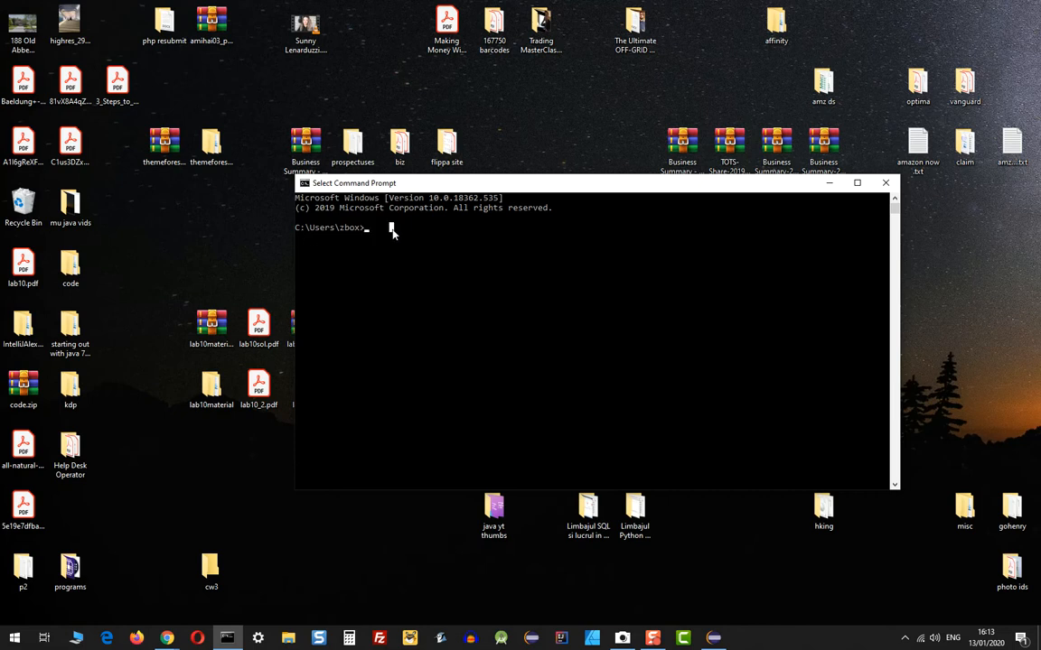
type("cd des")
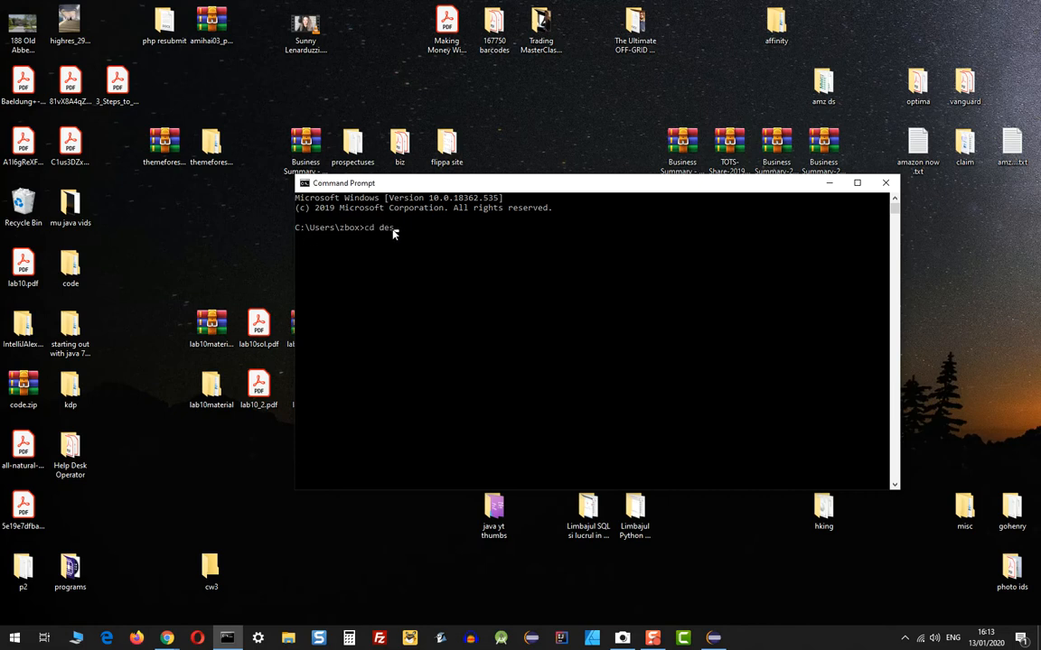
type("ktop")
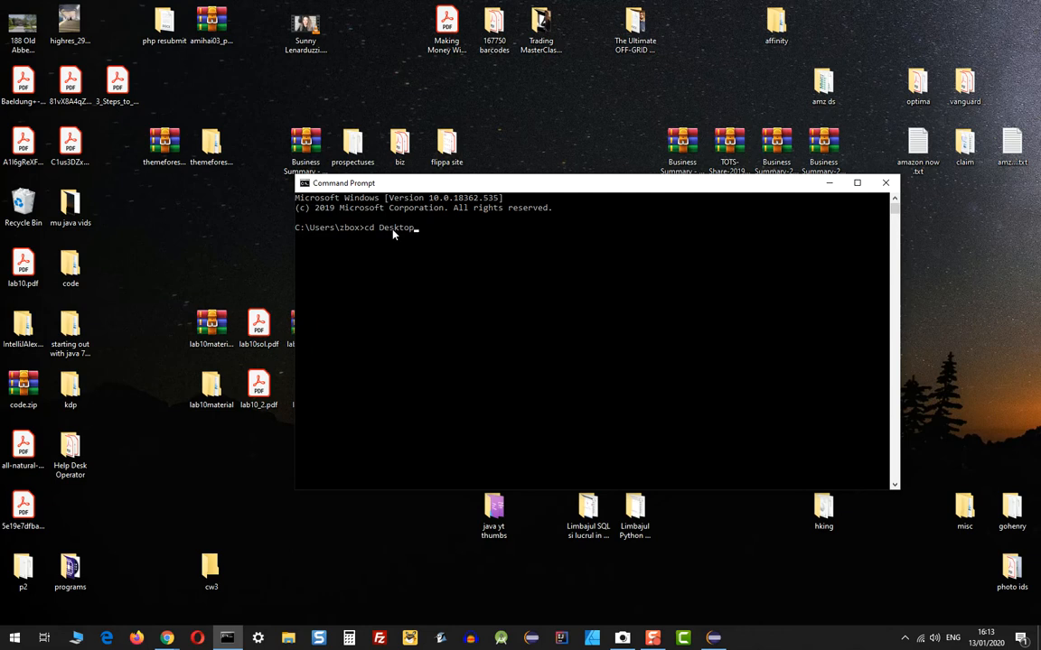
mouse_move(369, 260)
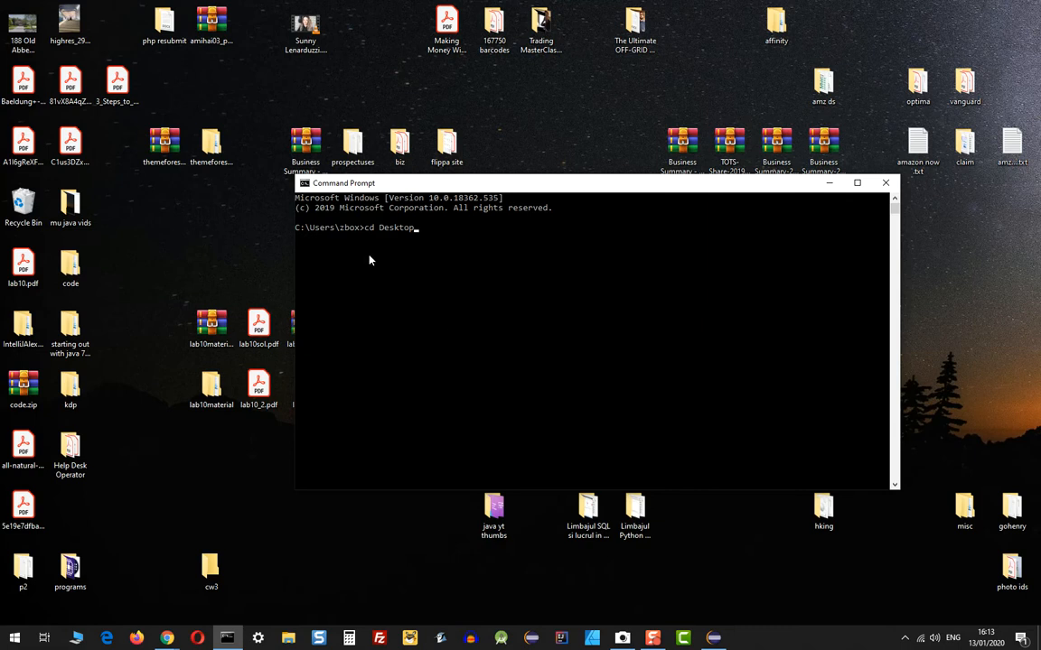
key("Return")
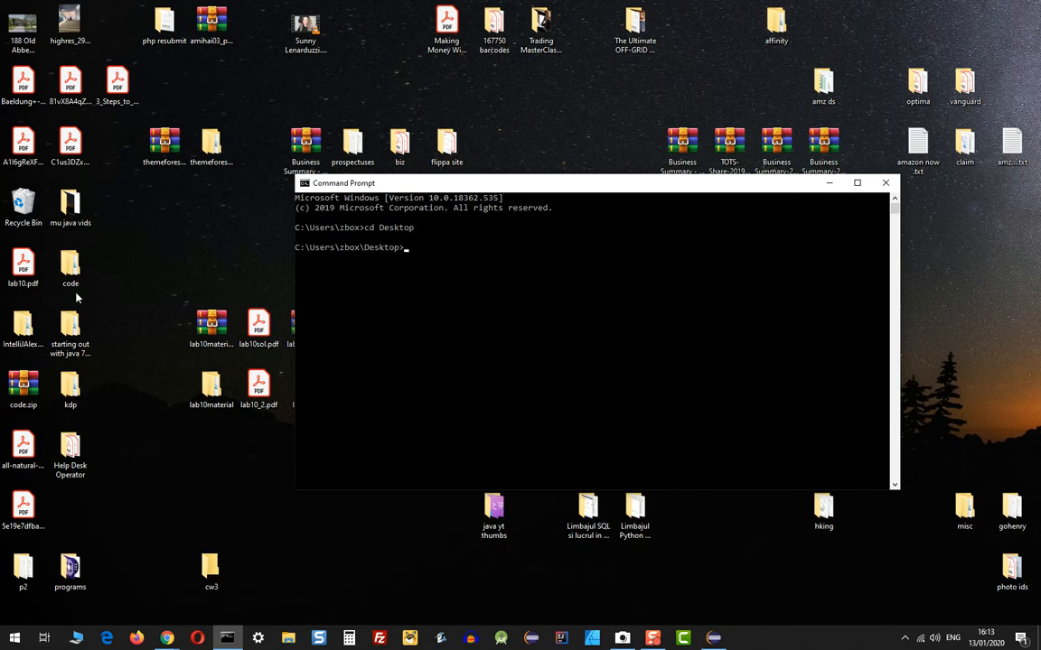
mouse_move(179, 554)
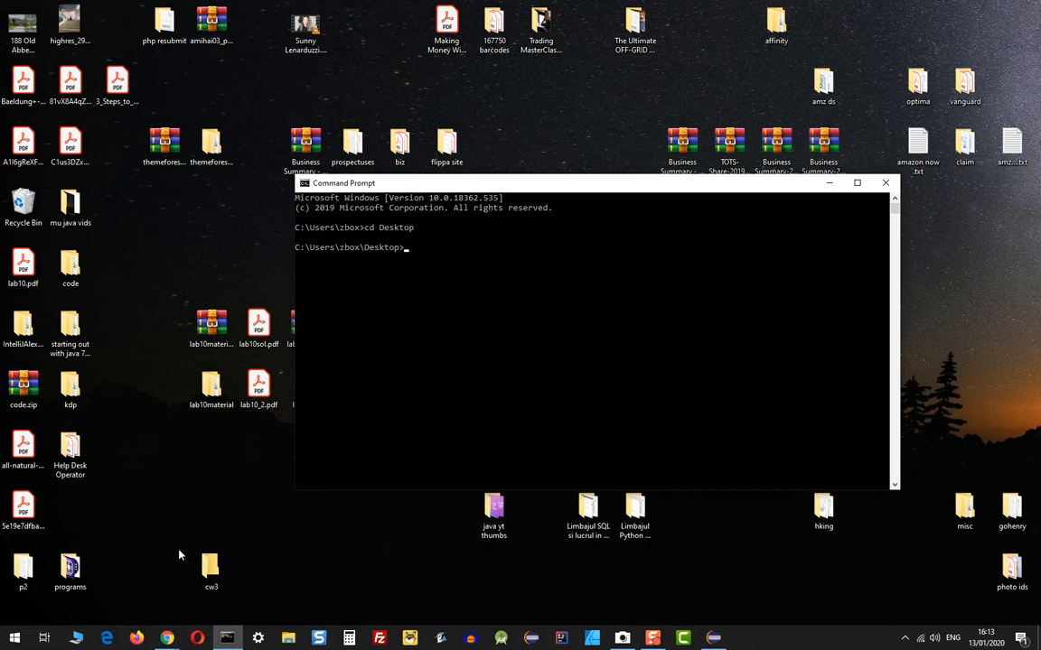
mouse_move(487, 280)
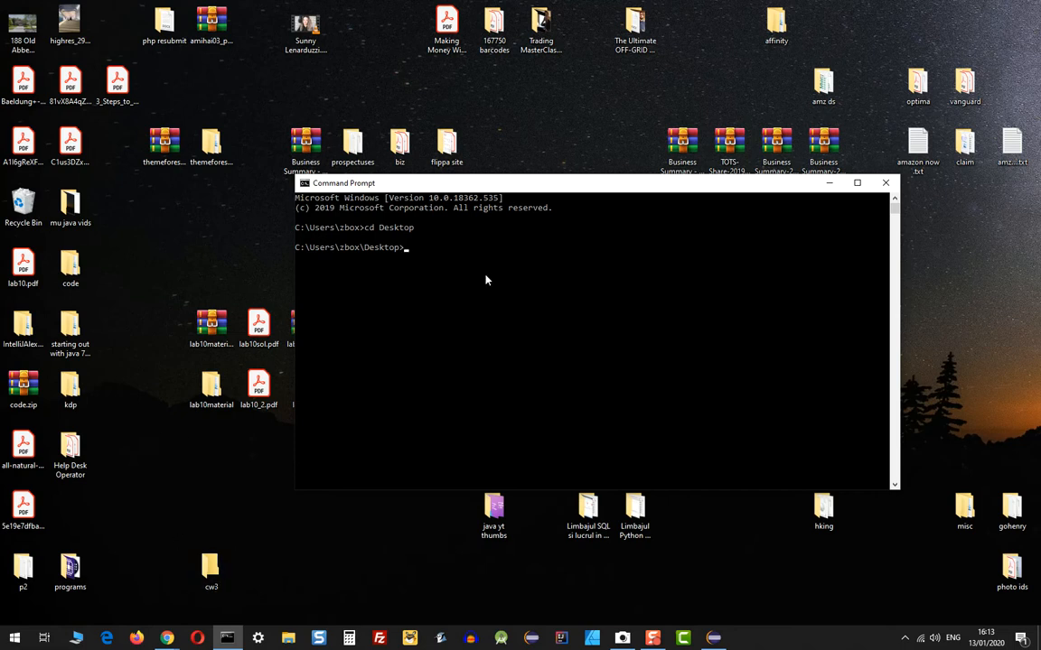
type("cd cw3")
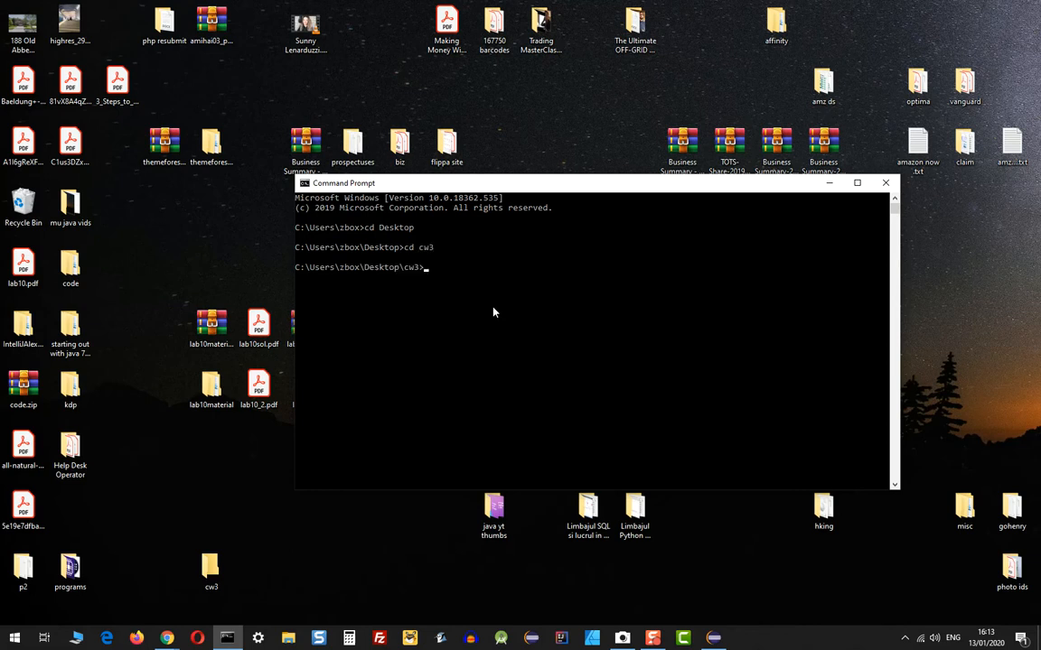
mouse_move(416, 275)
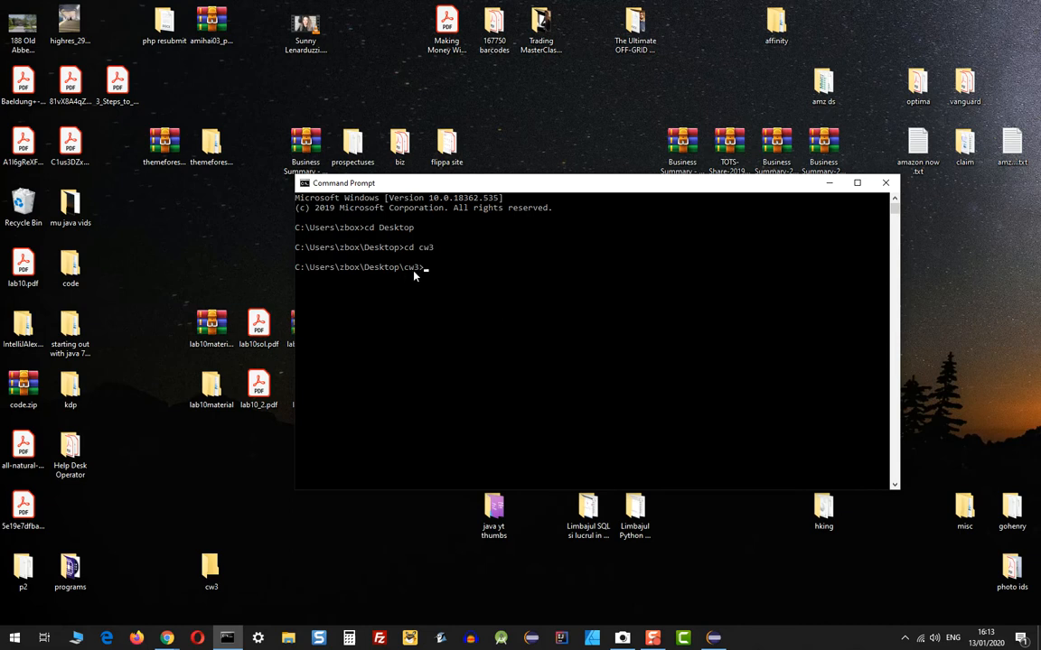
mouse_move(519, 293)
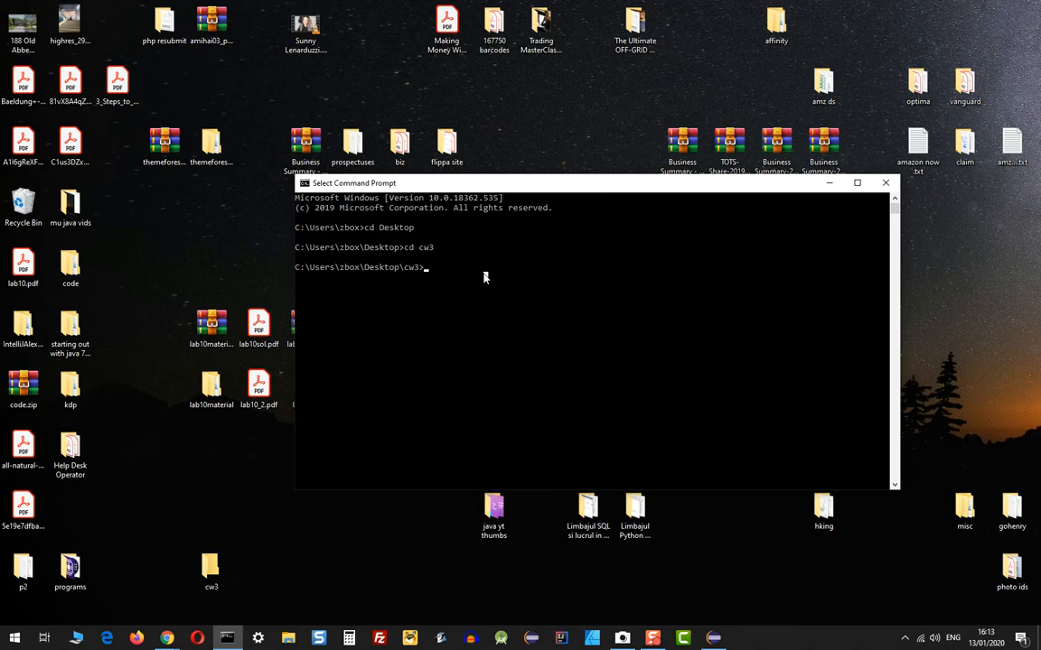
Run git init inside cw3 to create an empty repository.
type("git init")
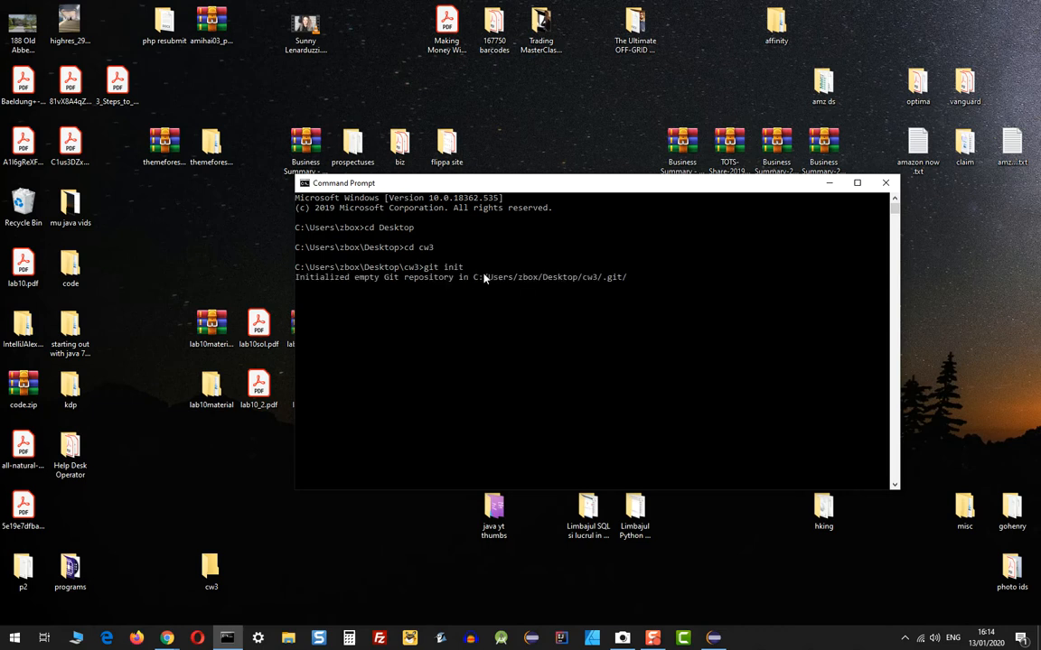
key("Return")
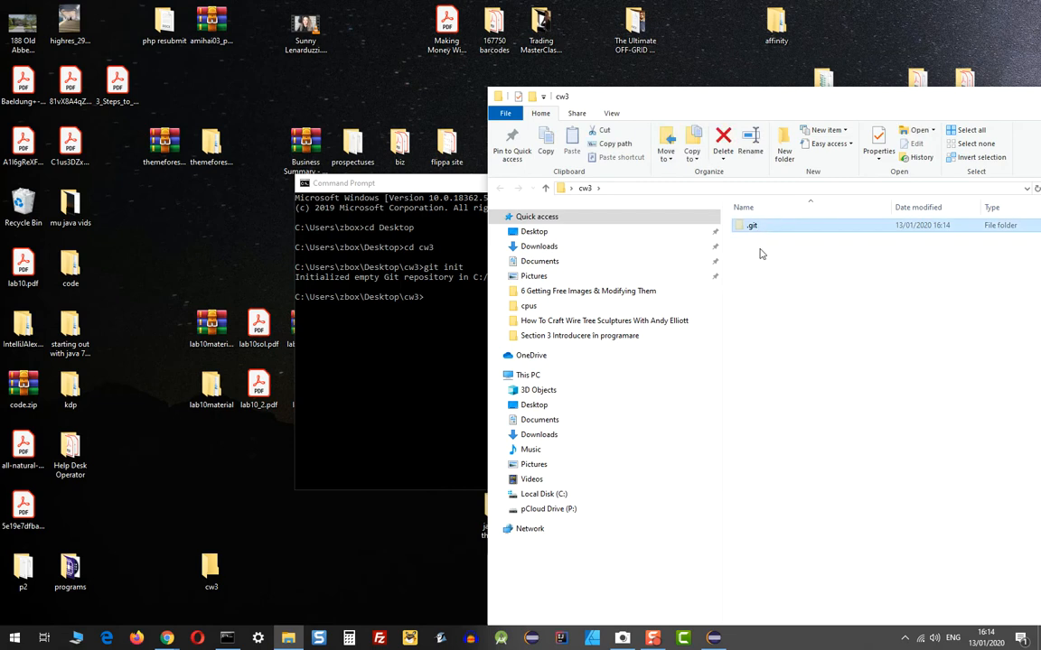
mouse_move(779, 239)
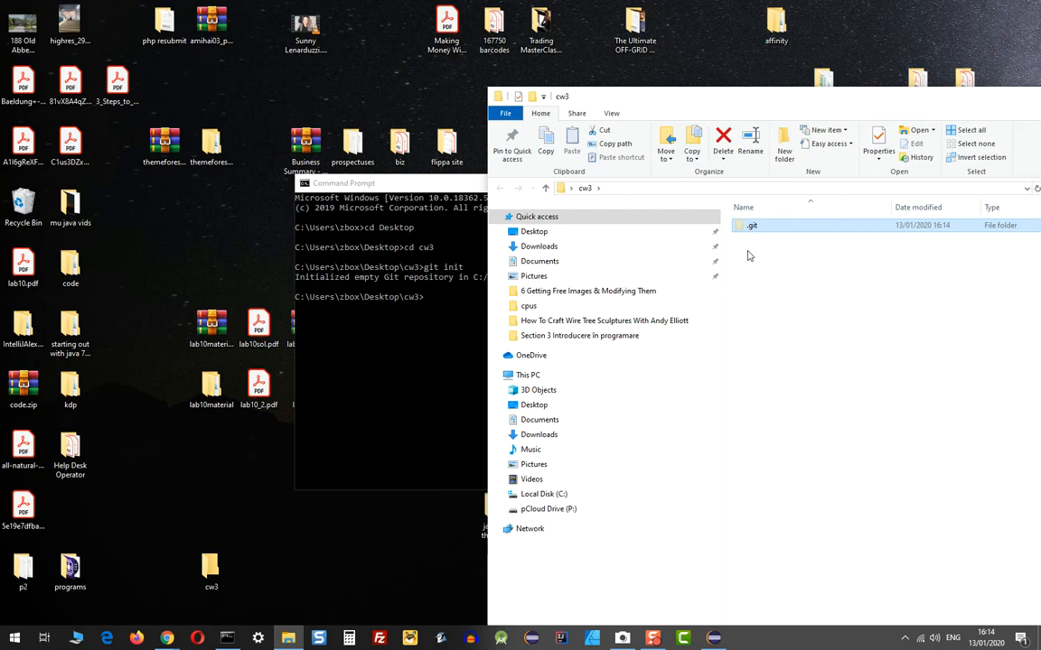
mouse_move(773, 273)
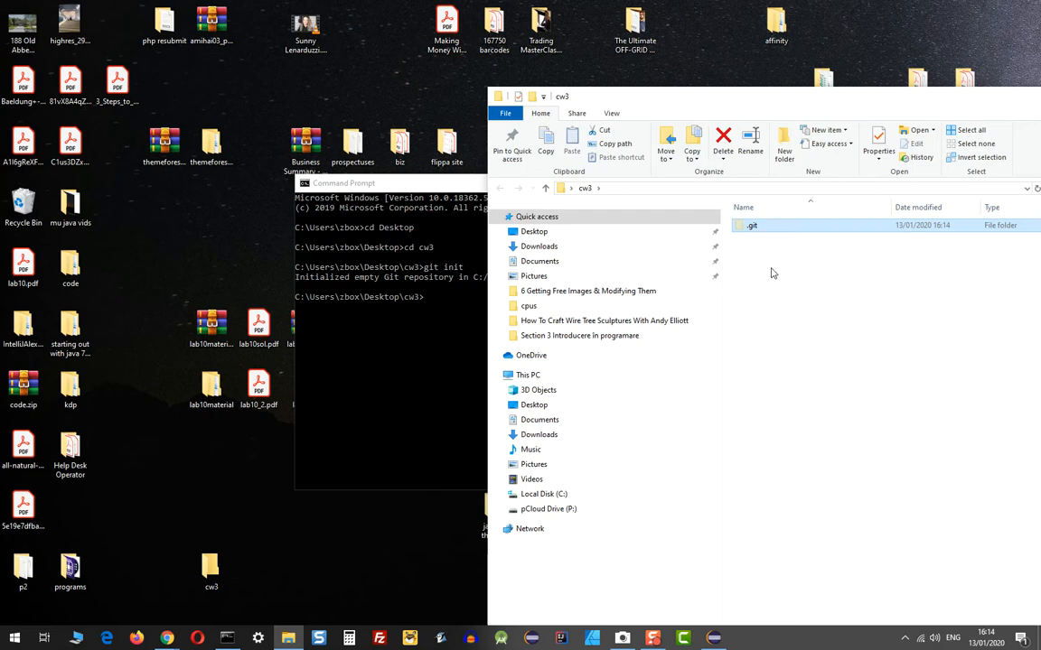
mouse_move(798, 247)
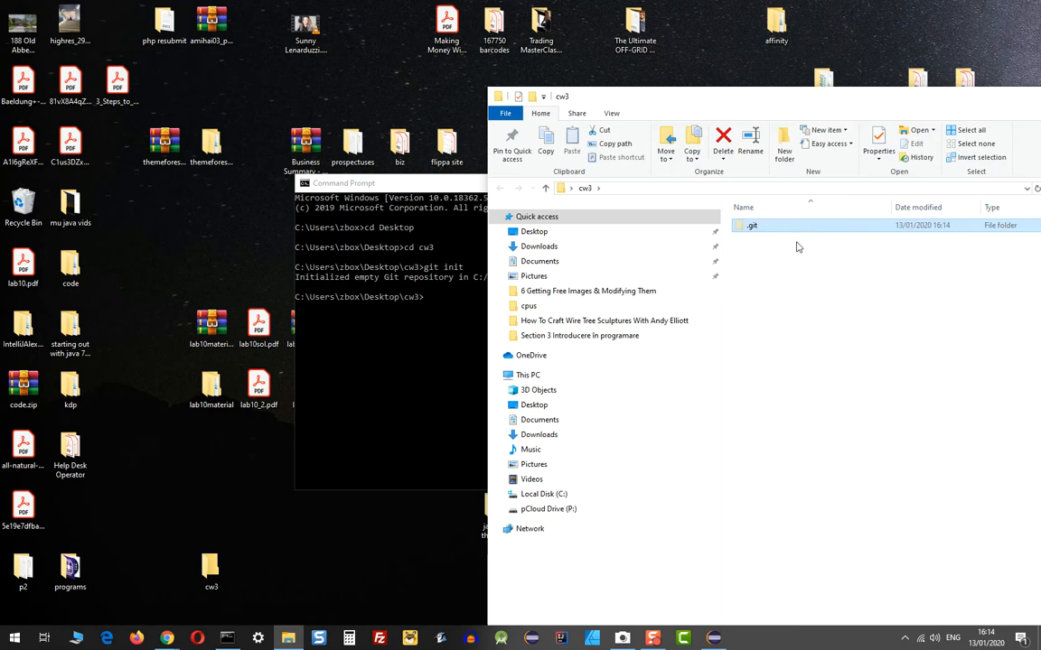
mouse_move(810, 236)
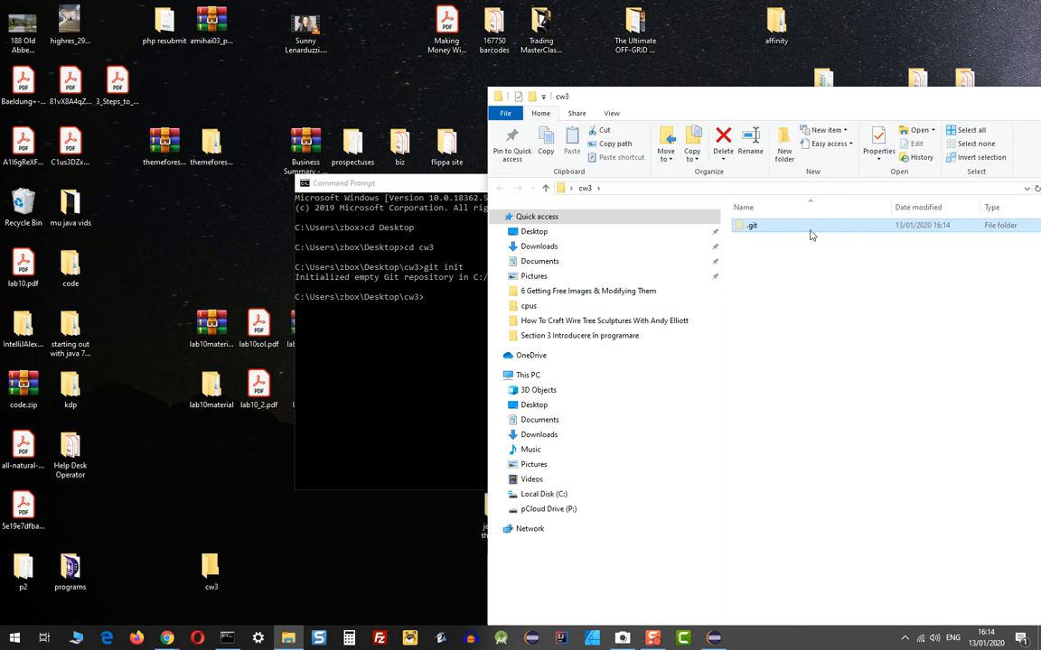
mouse_move(778, 225)
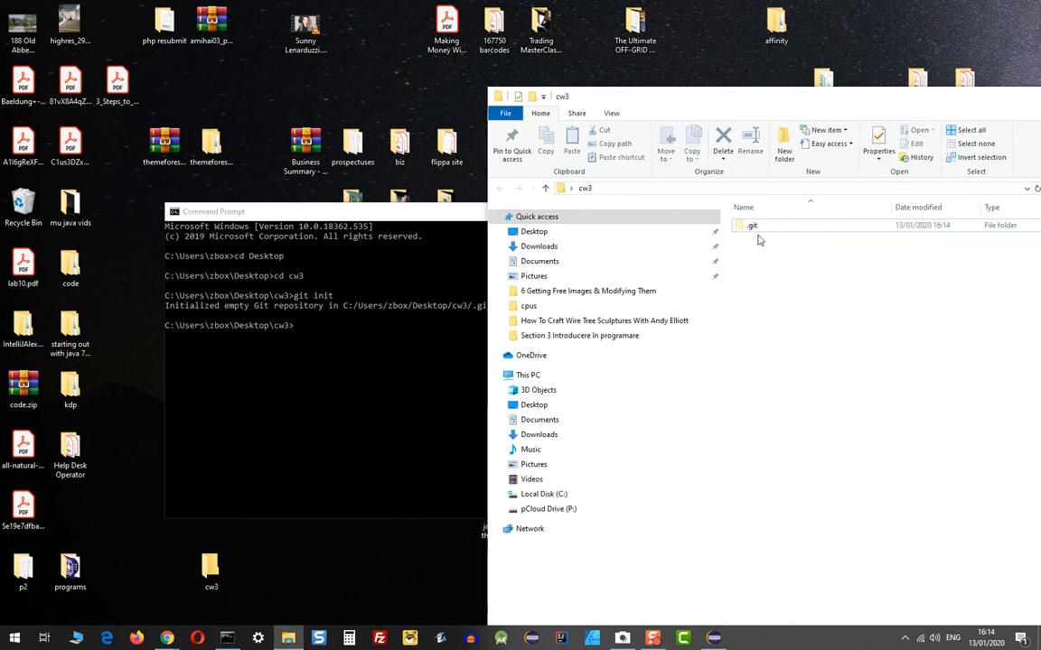
left_click(750, 225)
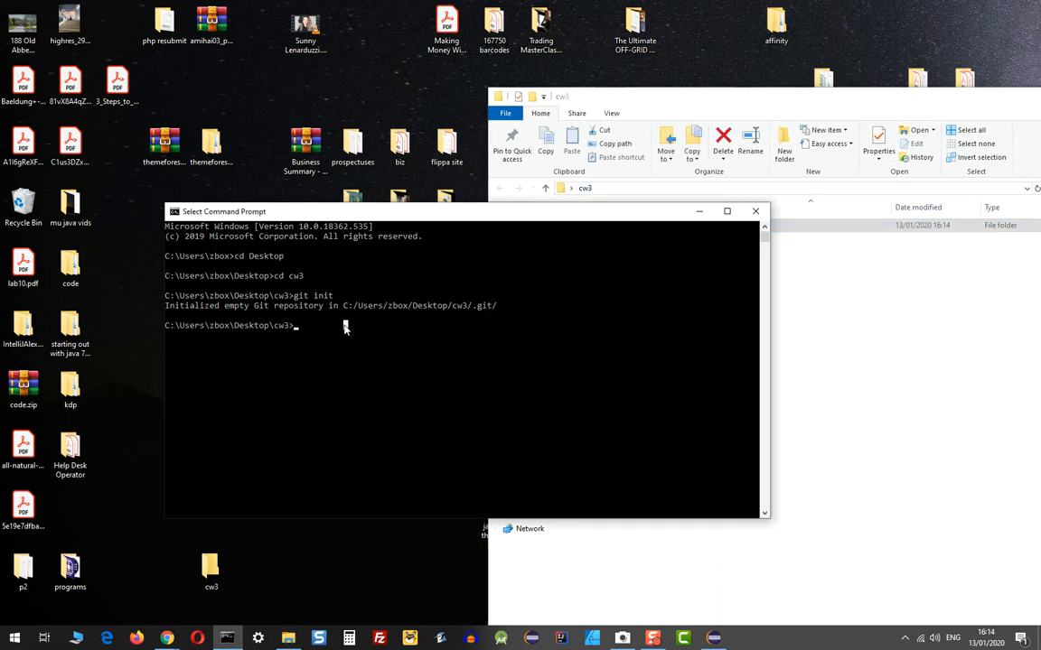
type("git clone")
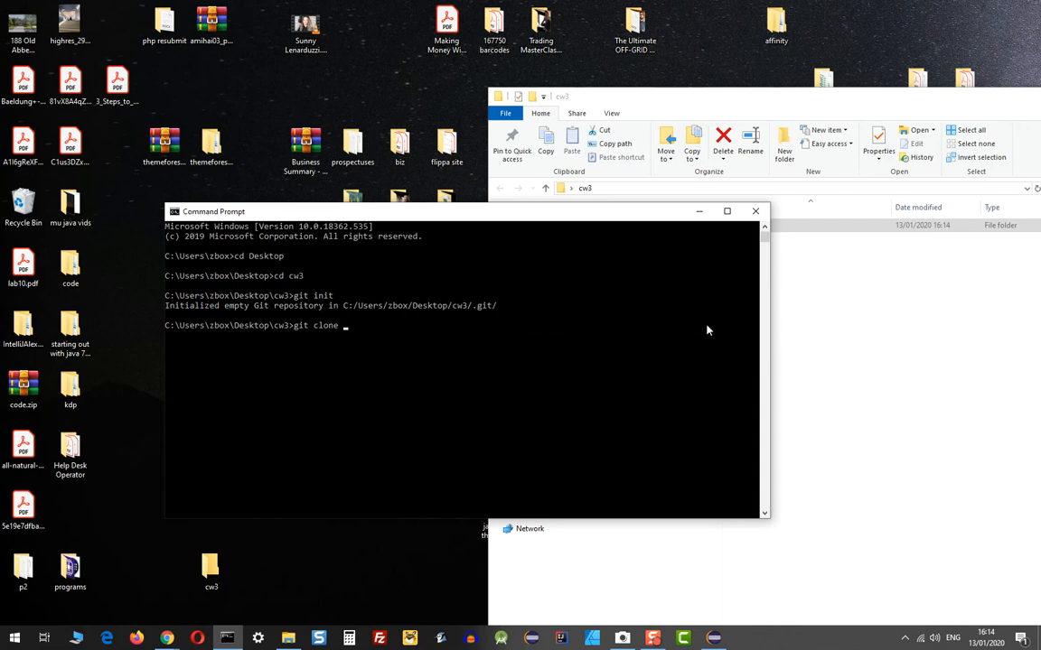
type("http://github.com/Birkbeck-SP2/sp2-2019-coursework-3-alexherself.git")
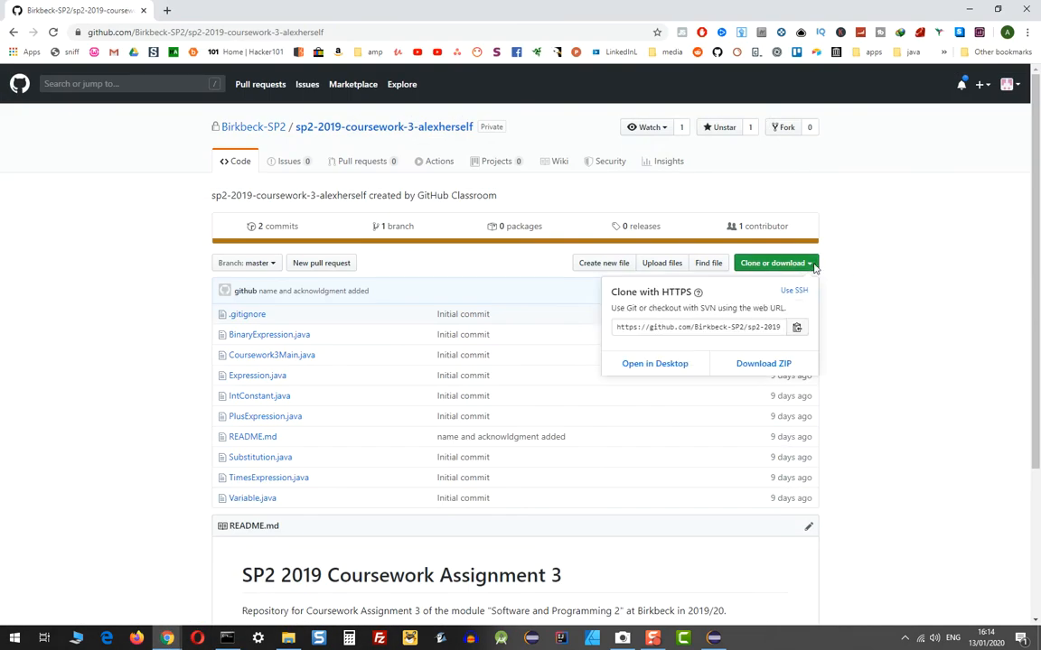
mouse_move(962, 10)
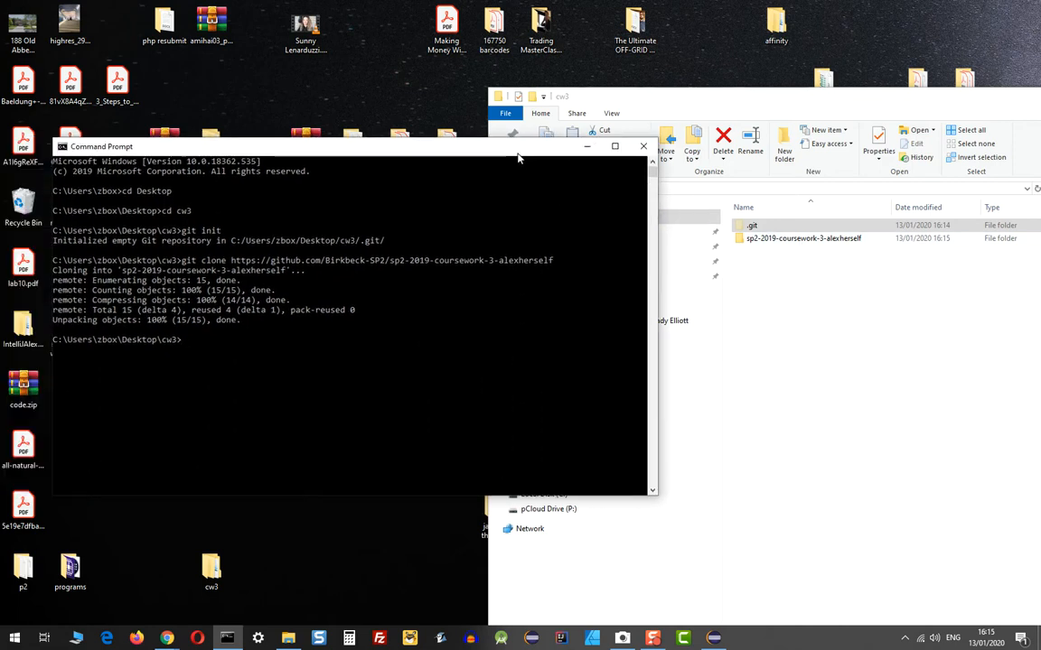
Open the cloned sp2-2019-coursework-3-alexherself folder and compare its files against GitHub.
double_click(802, 237)
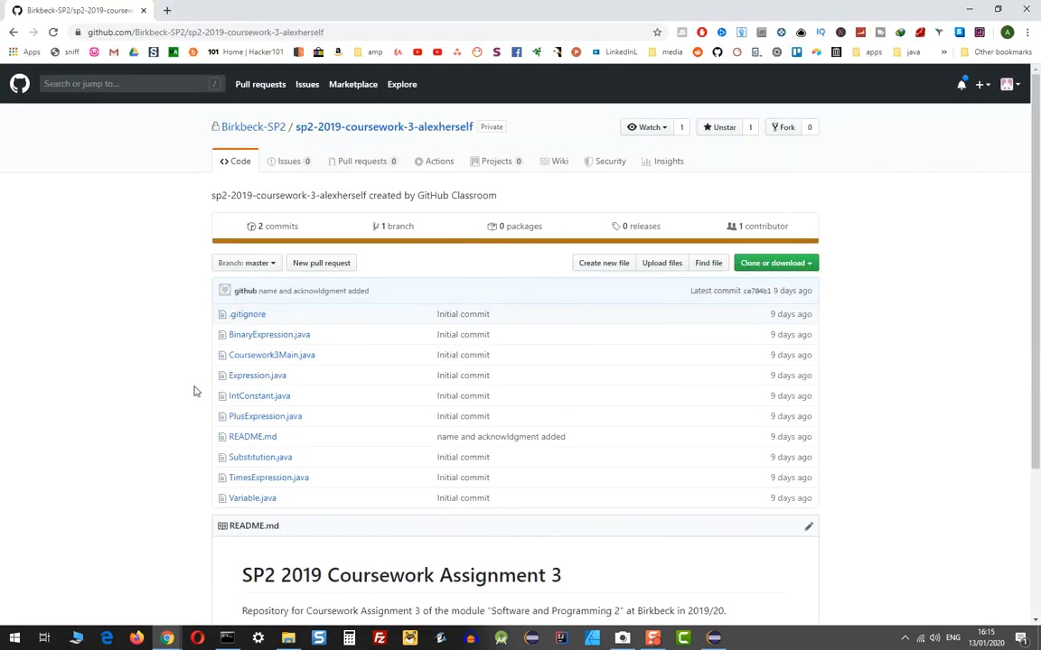
mouse_move(485, 364)
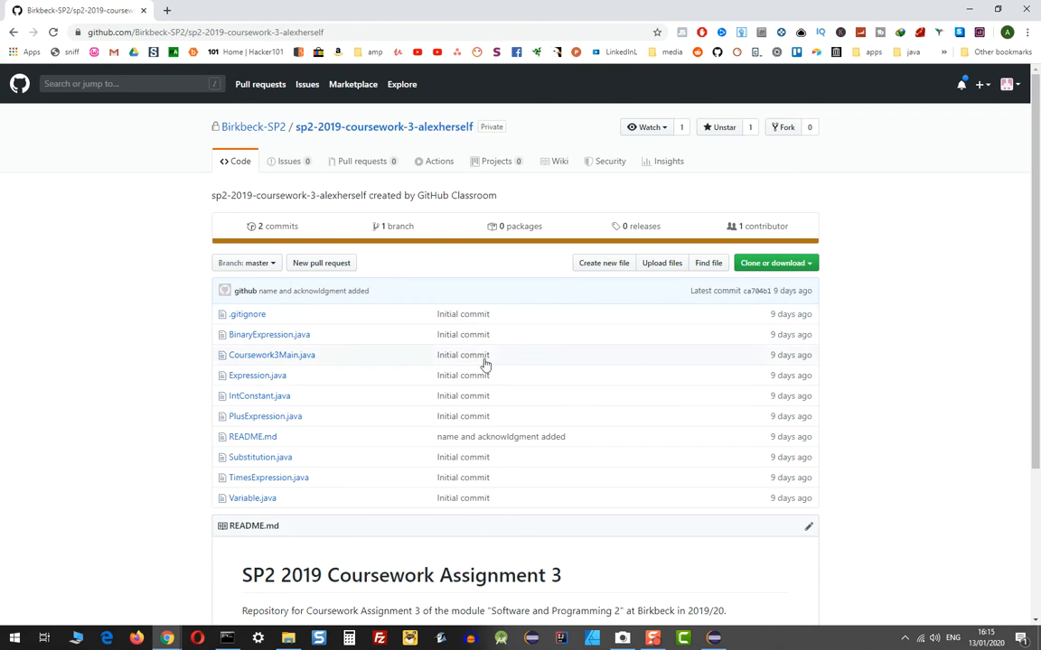
mouse_move(72, 471)
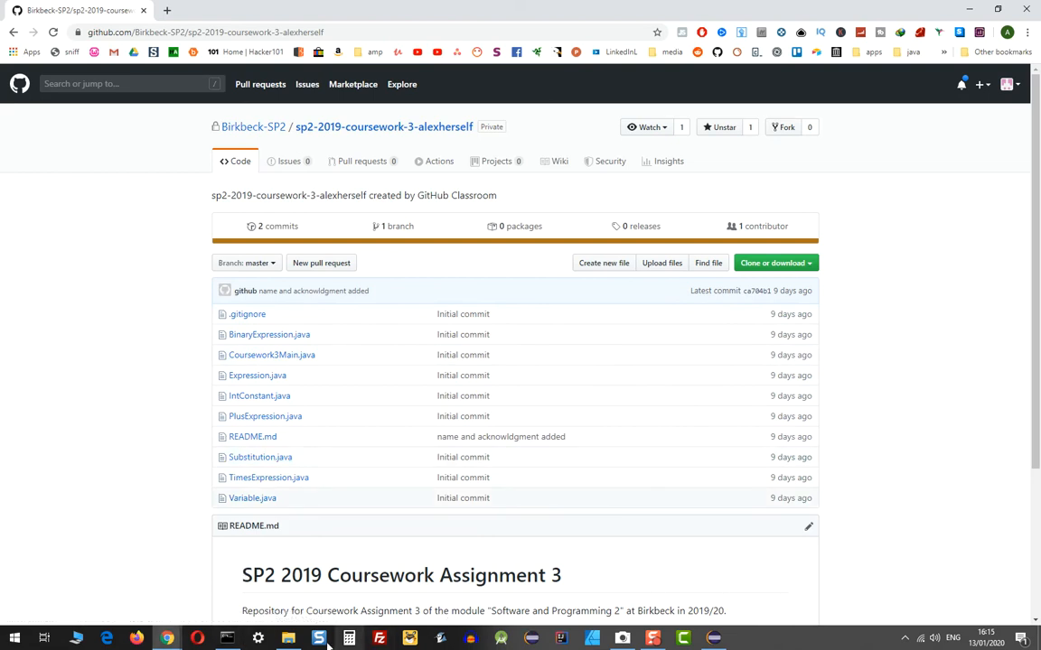
left_click(288, 639)
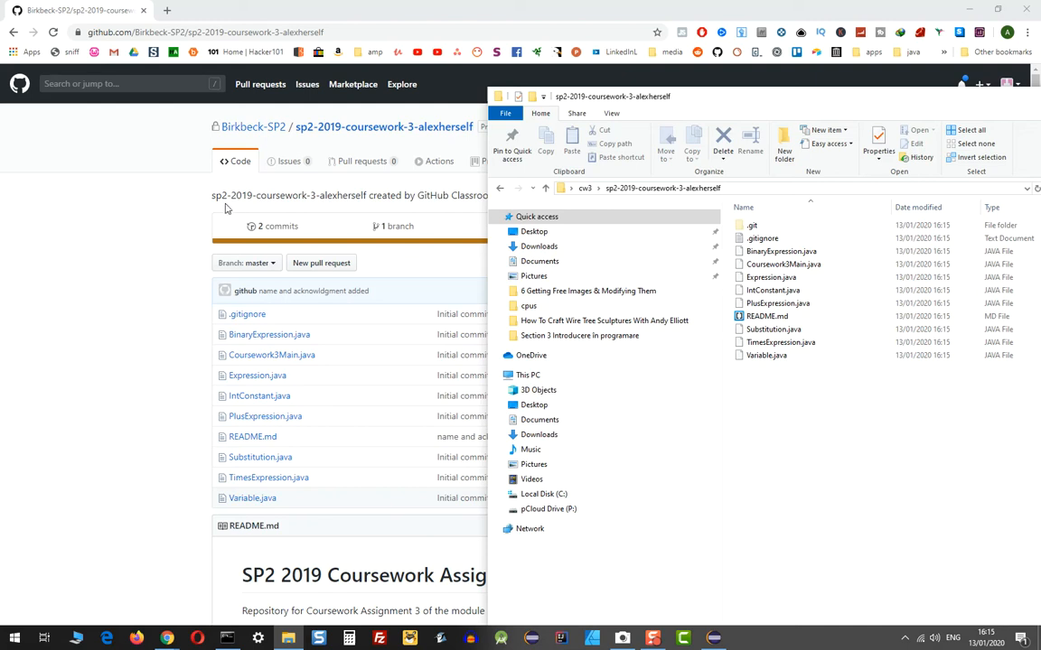
mouse_move(713, 242)
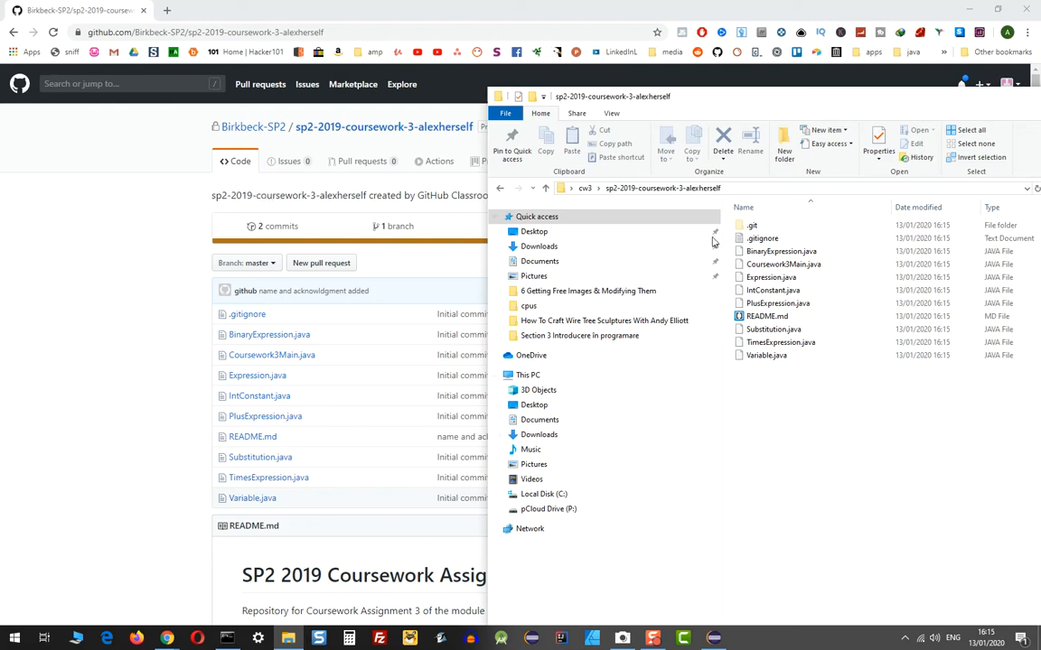
mouse_move(540, 246)
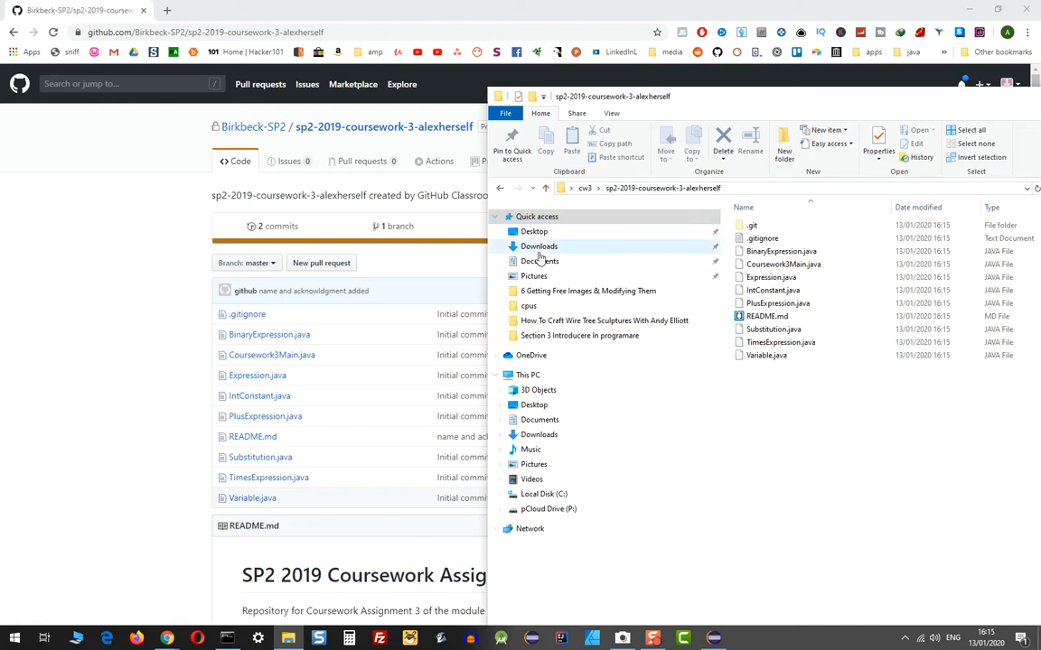
left_click(539, 246)
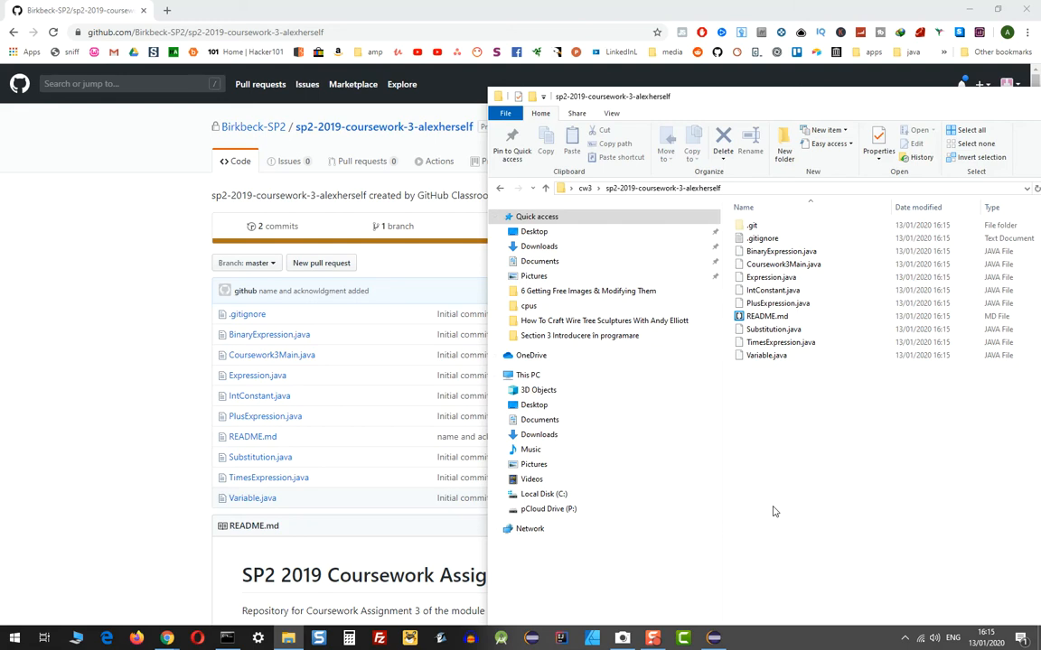
mouse_move(803, 495)
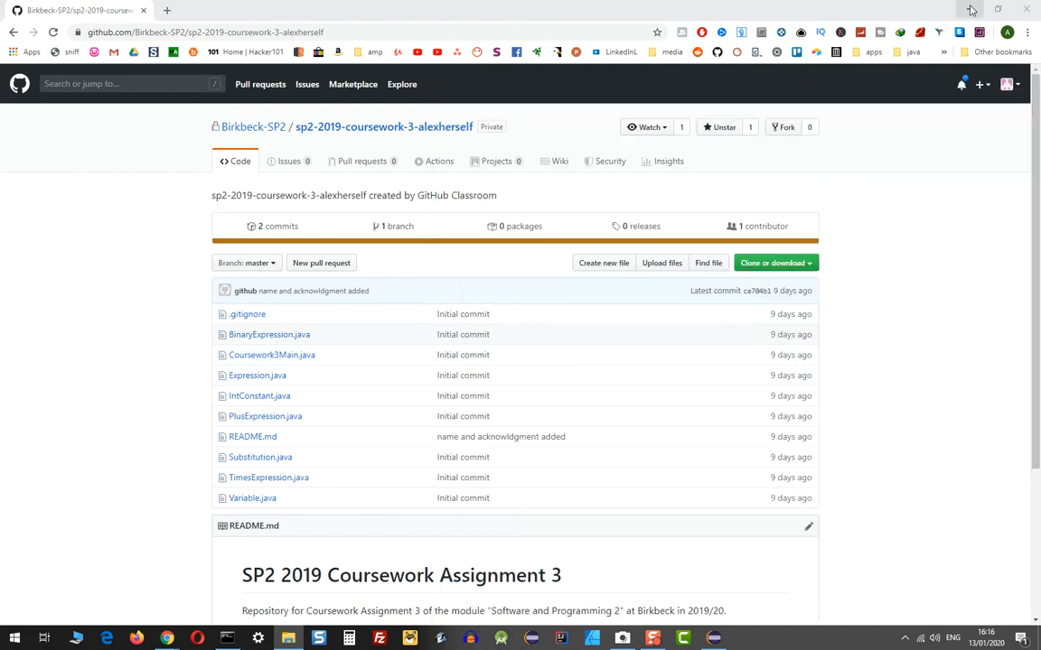
Return to Eclipse and close all the open lab source editor tabs.
left_click(712, 638)
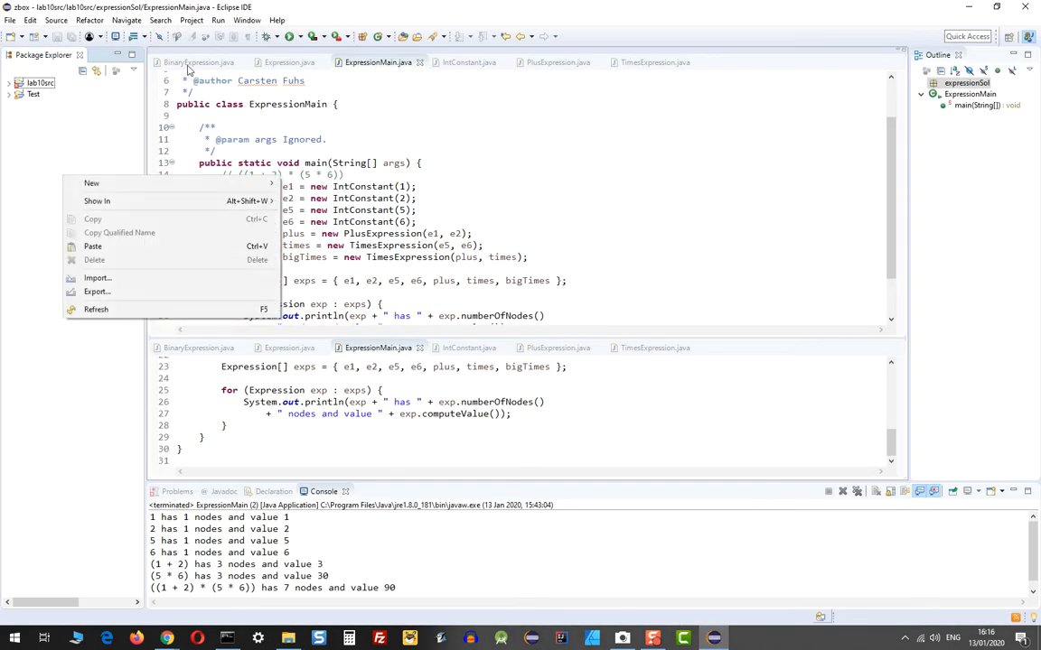
left_click(197, 63)
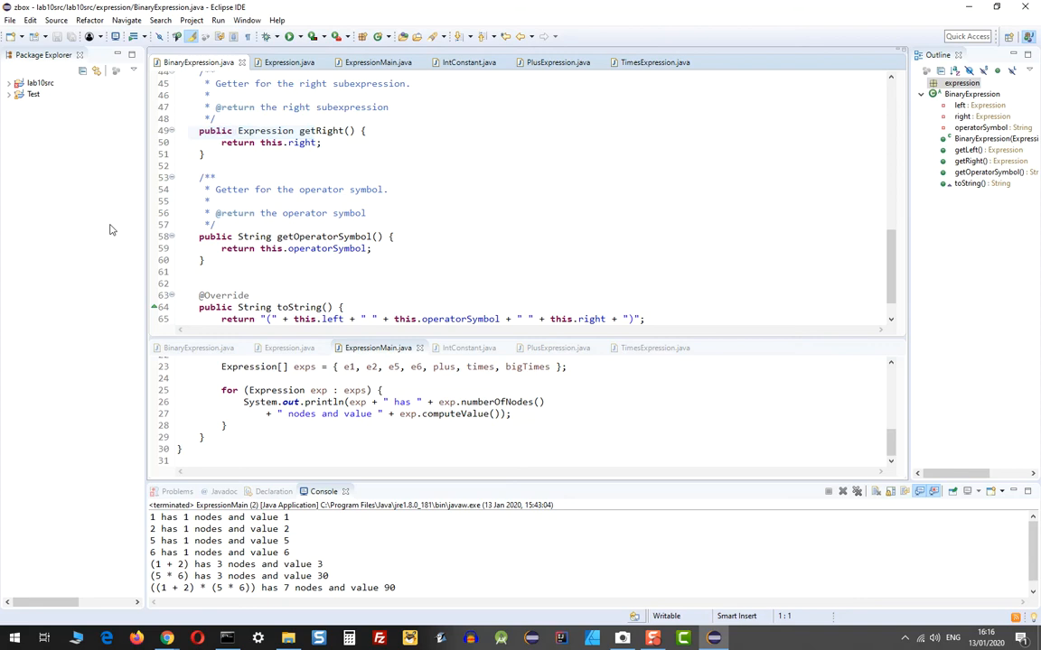
left_click(377, 55)
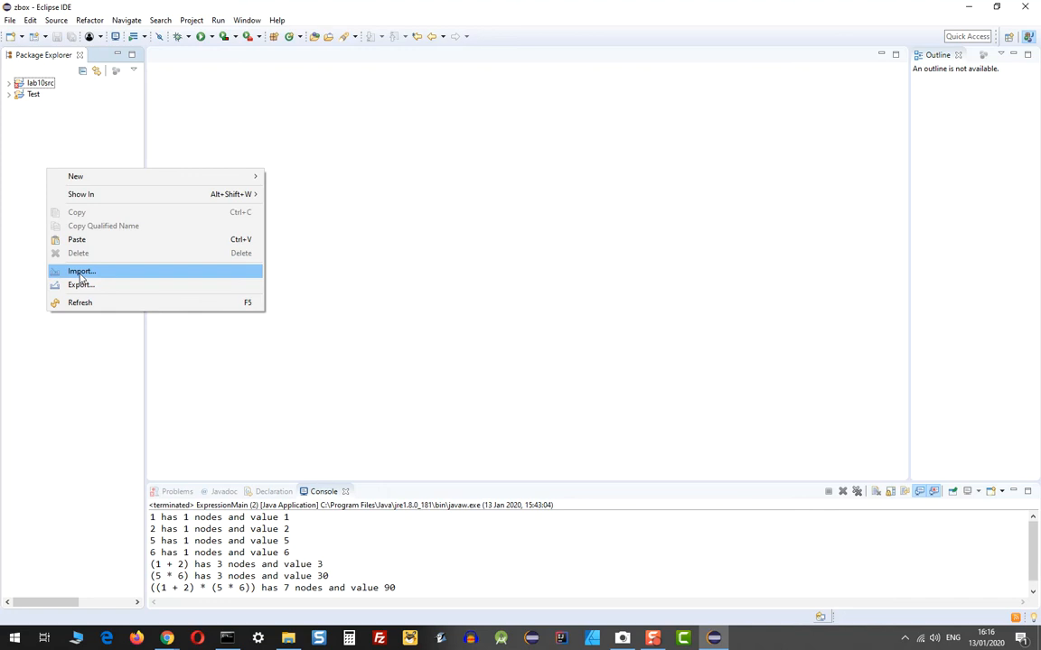
Start an Import using Projects from Folder or Archive and continue.
left_click(80, 271)
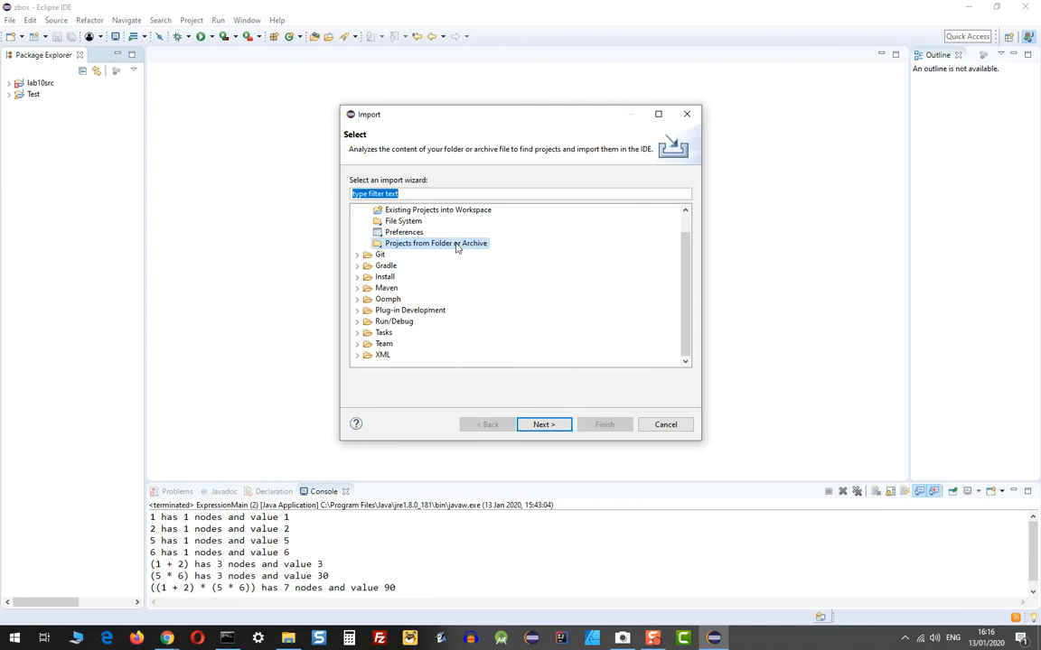
left_click(665, 425)
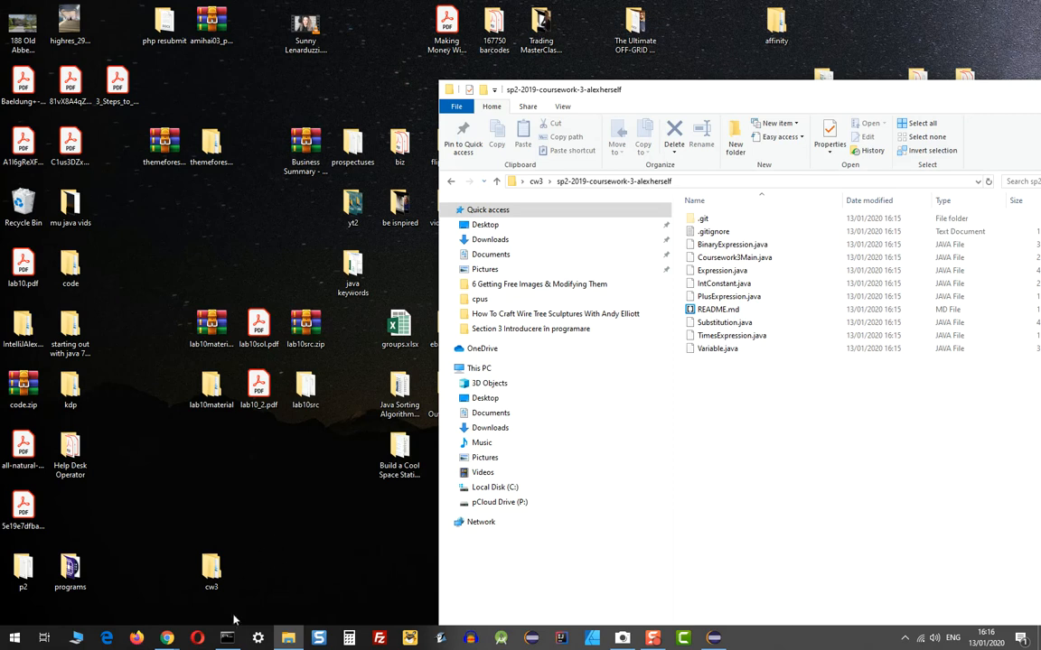
mouse_move(763, 96)
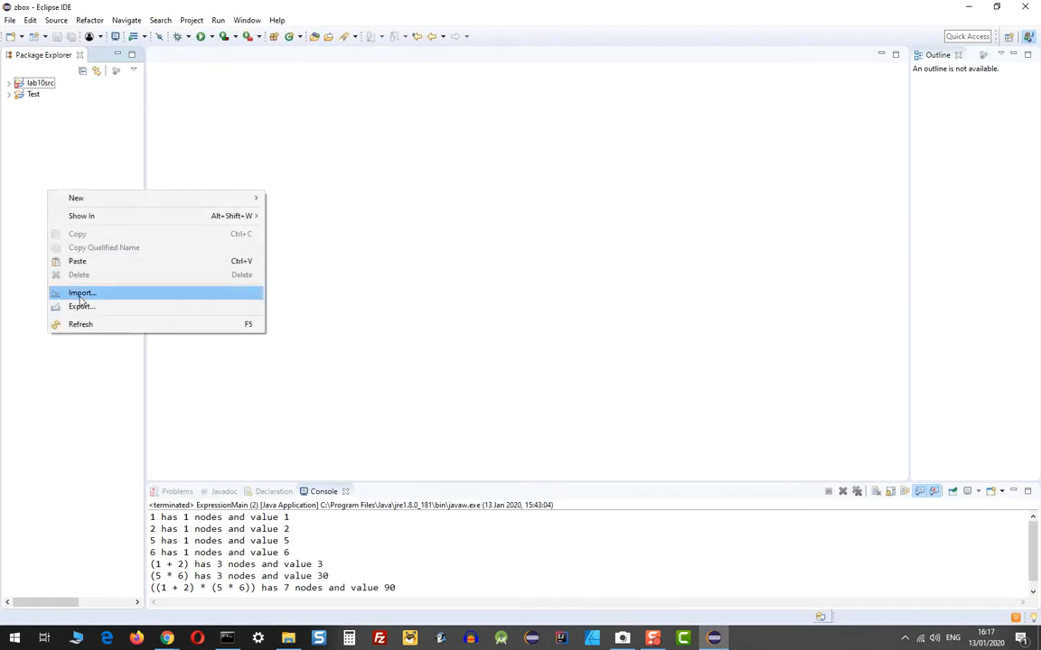
left_click(82, 293)
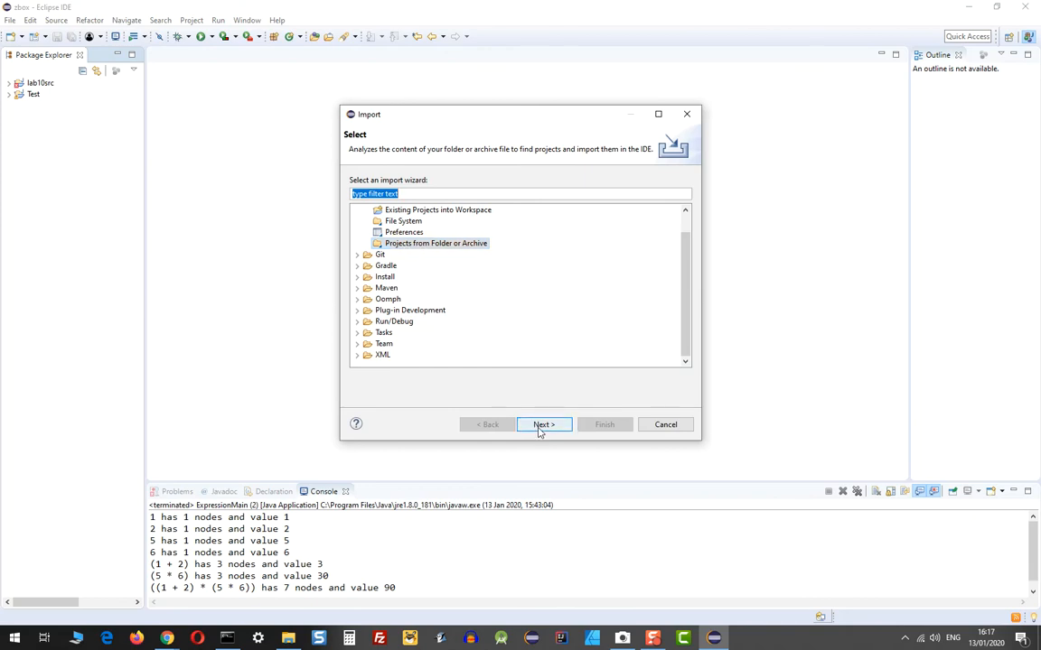
left_click(543, 424)
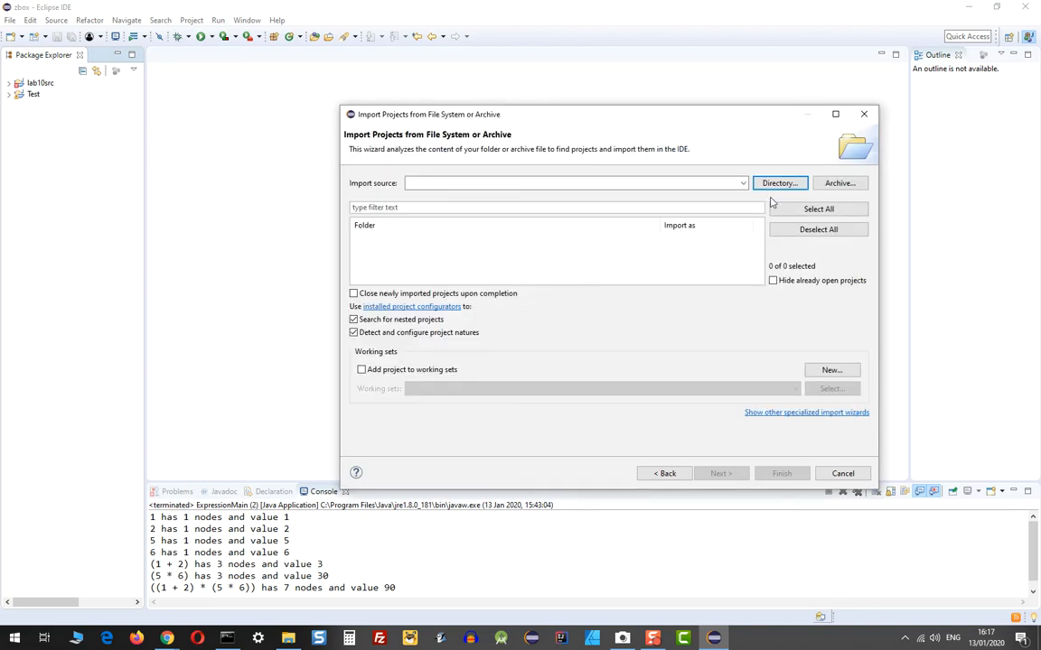
Choose cw3/sp2-2019-coursework-3-alexherself as the import directory and finish the import.
left_click(778, 183)
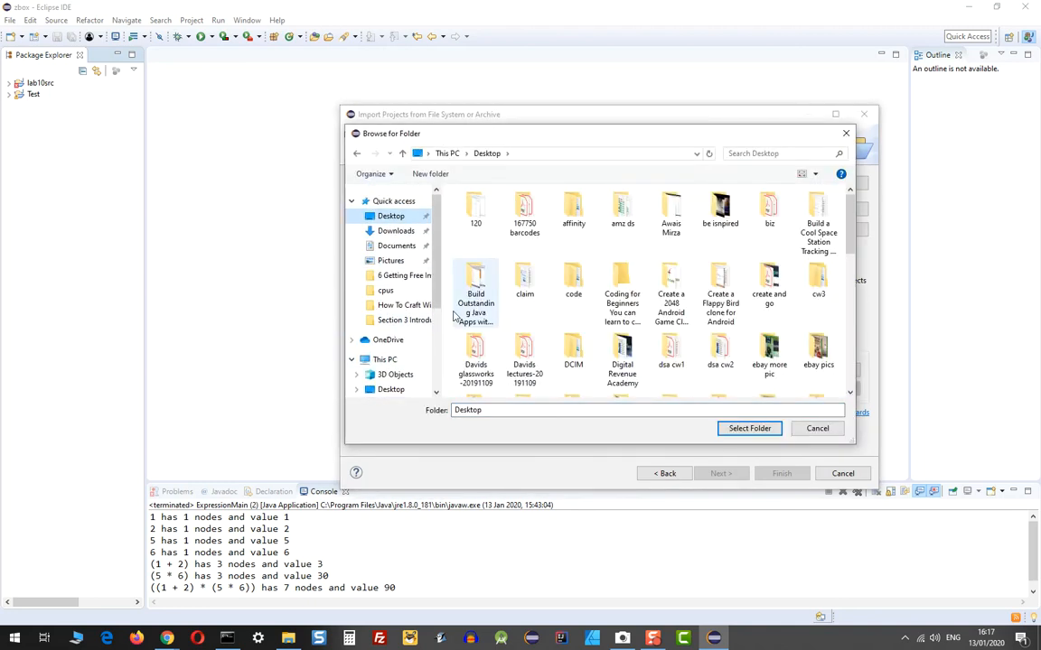
left_click(671, 289)
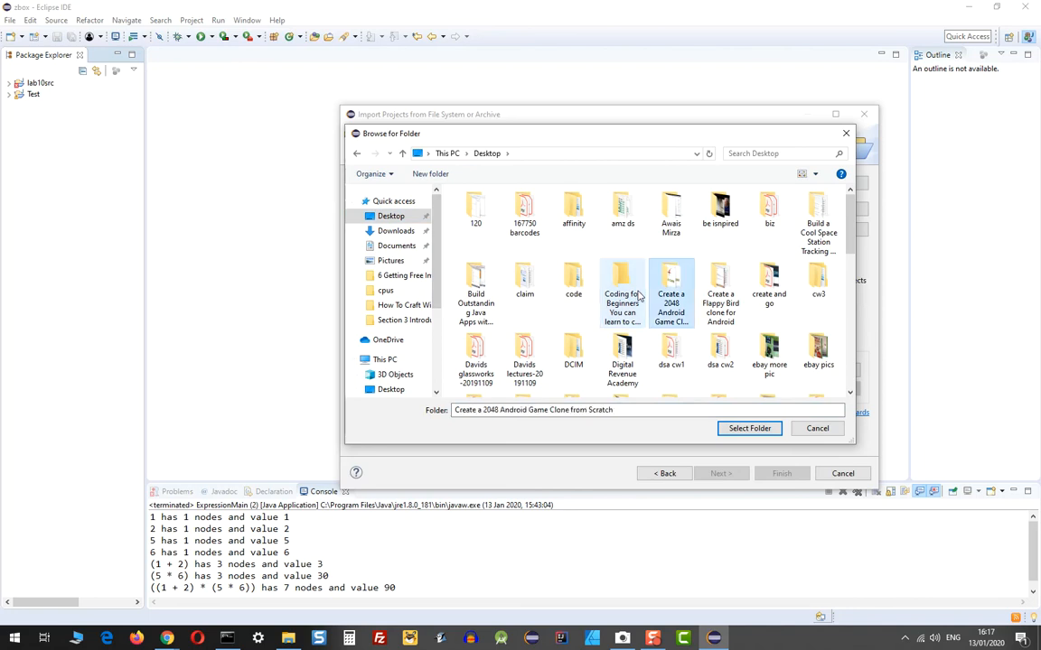
double_click(818, 275)
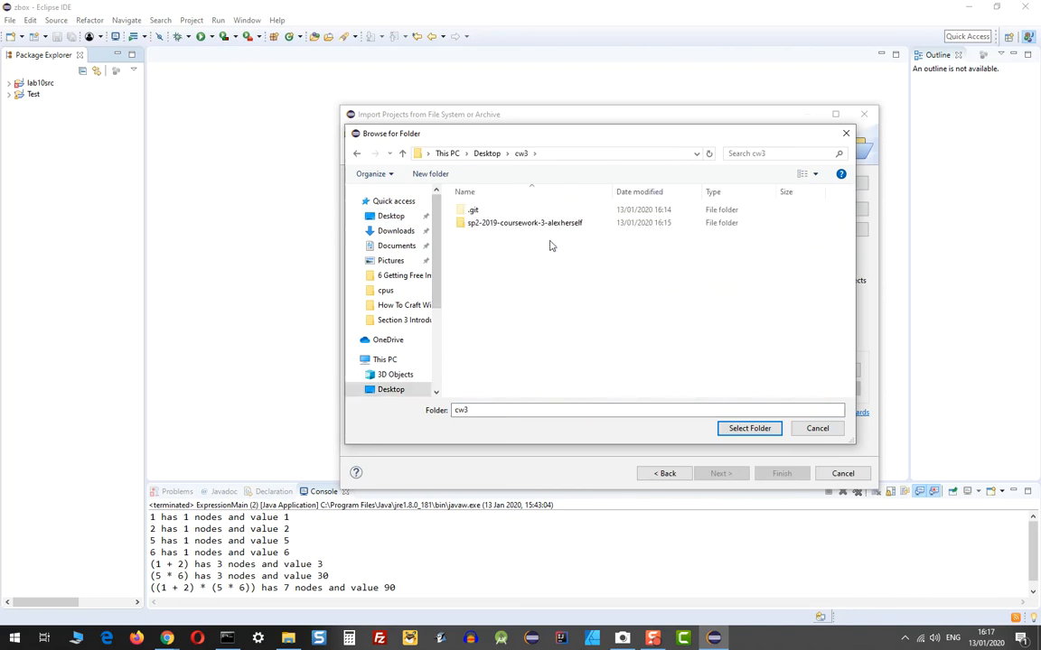
left_click(524, 222)
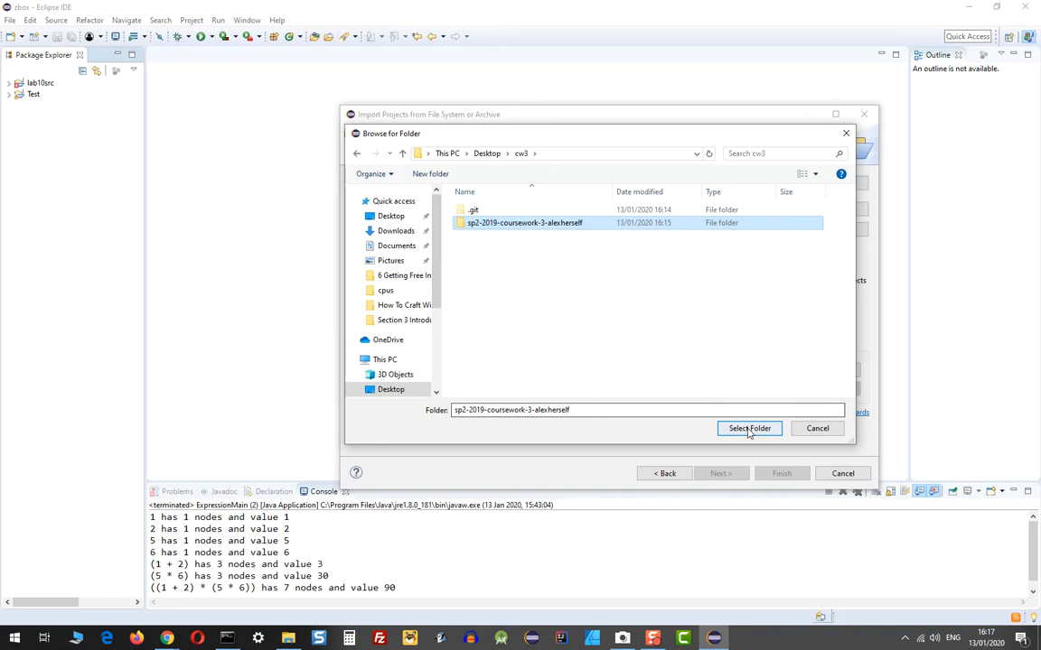
left_click(749, 428)
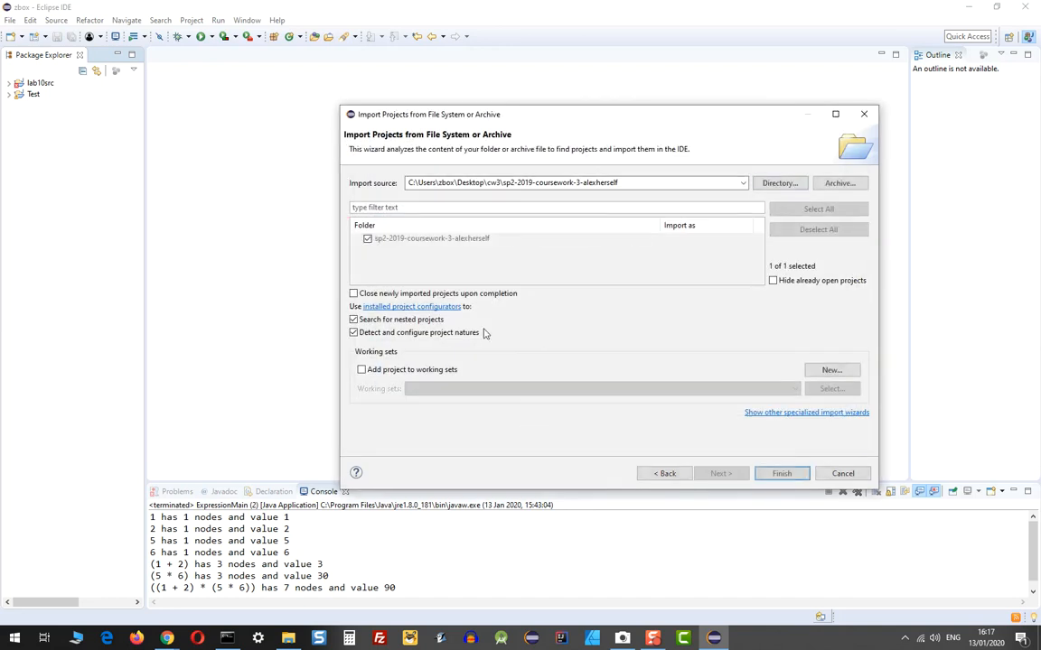
left_click(780, 473)
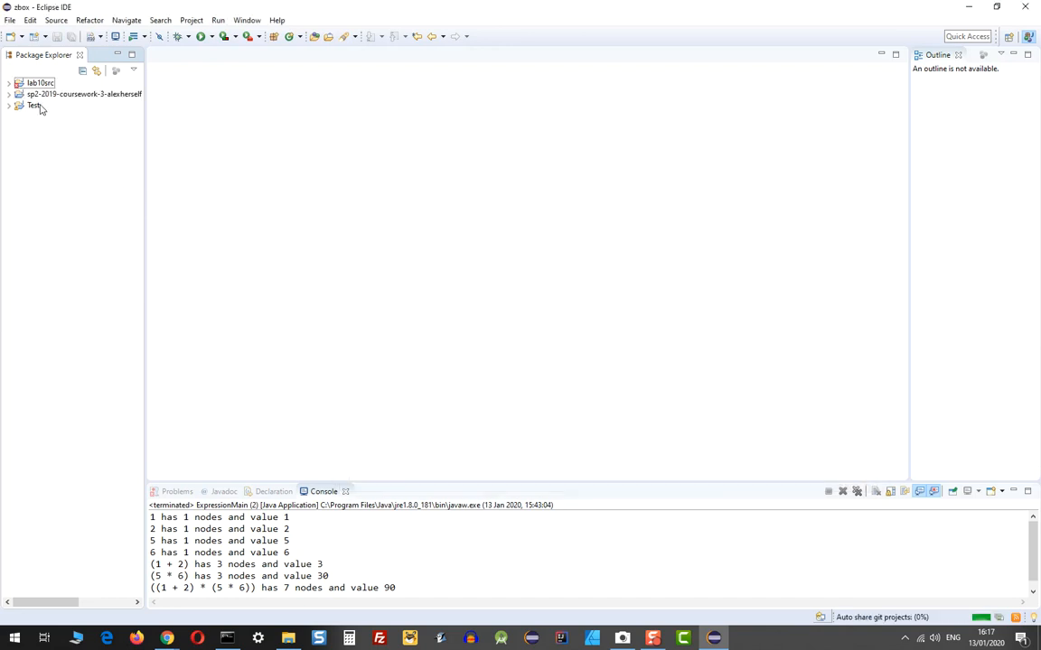
Expand sp2-2019-coursework-3-alexherself to list its default package Java files and README.md.
left_click(9, 94)
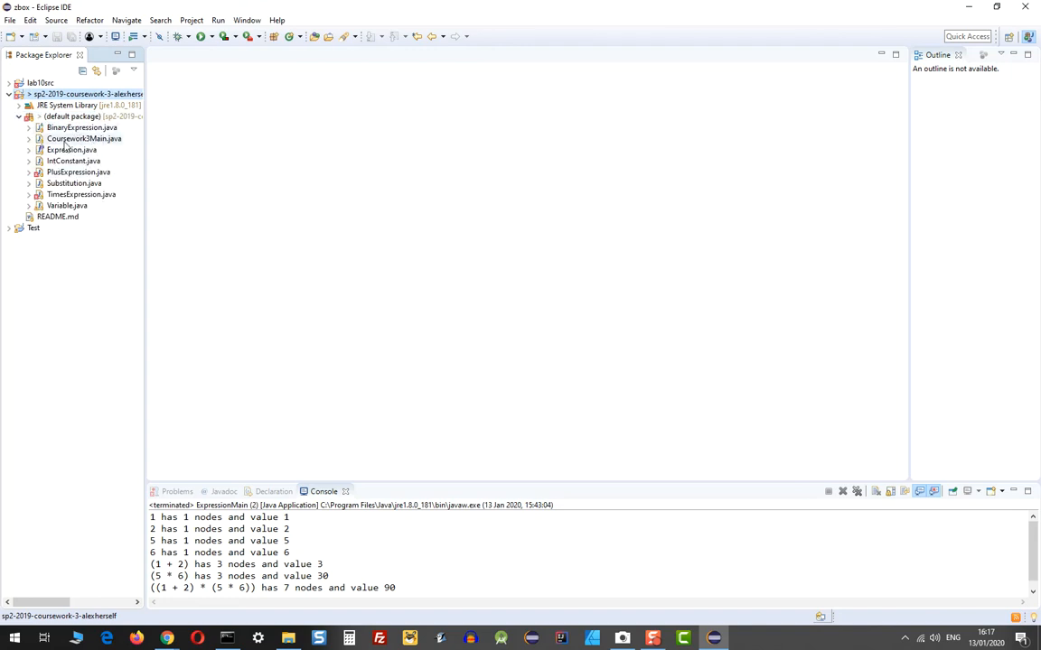
mouse_move(819, 500)
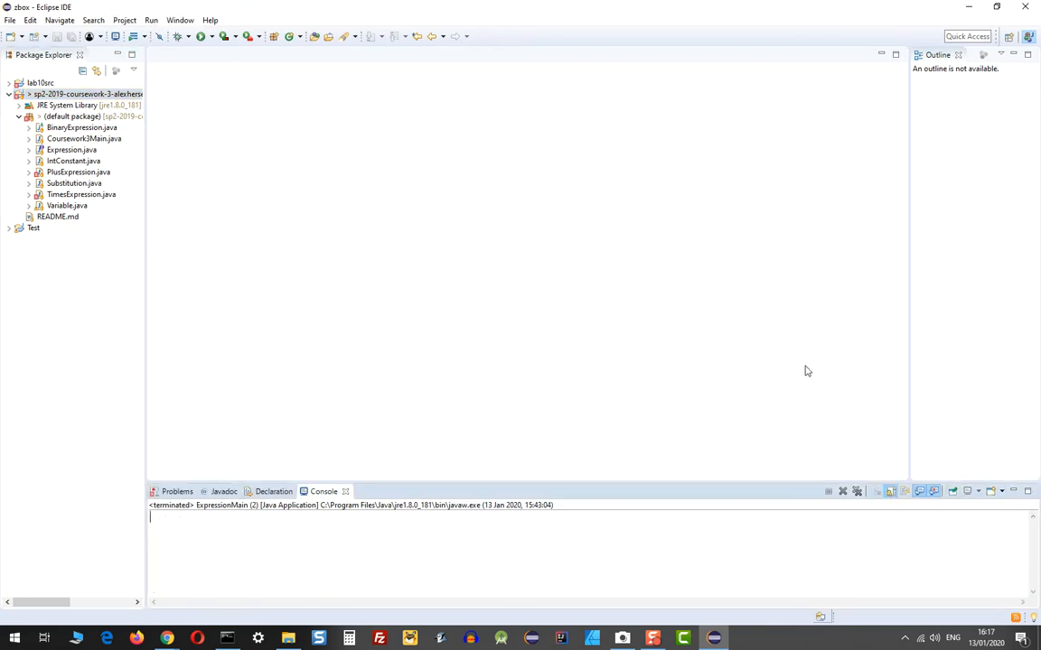
mouse_move(66, 324)
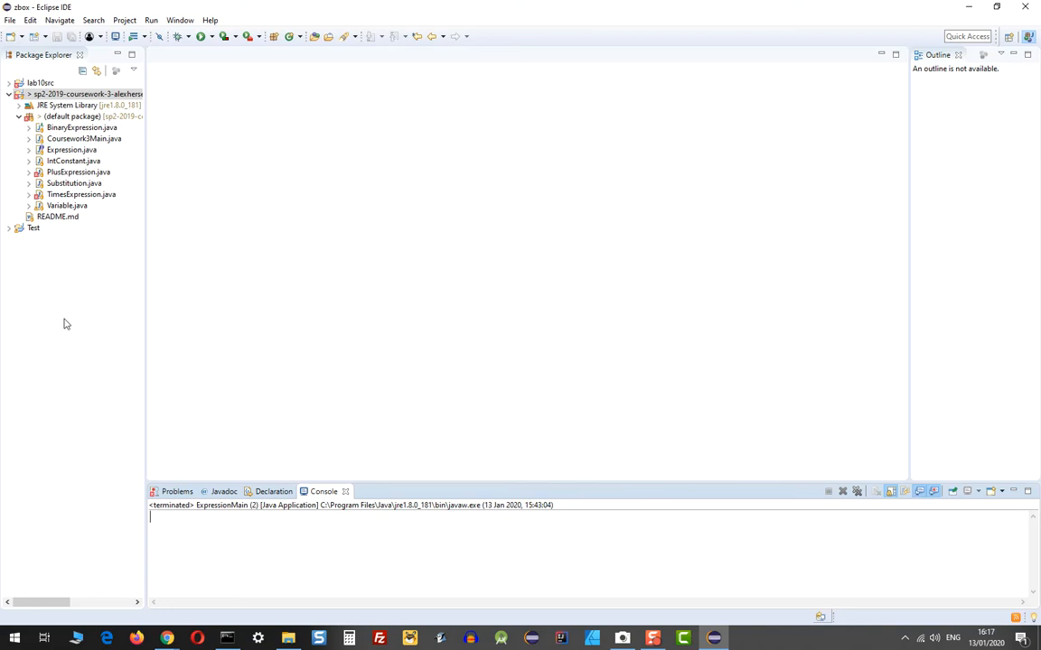
left_click(87, 94)
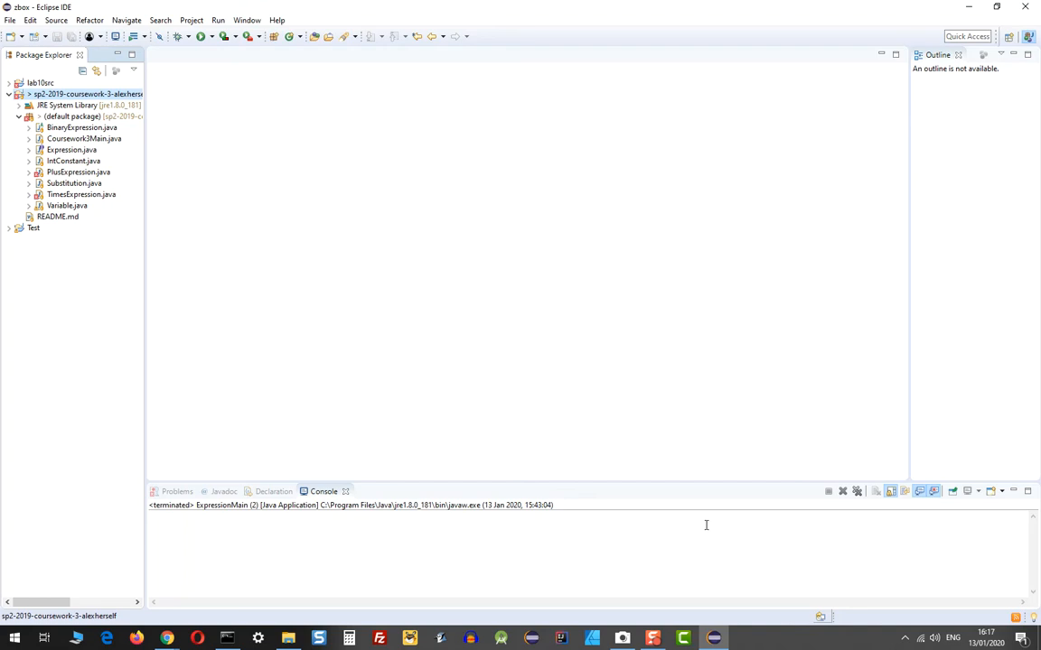
Open Coursework3Main.java from Package Explorer in the editor.
left_click(84, 138)
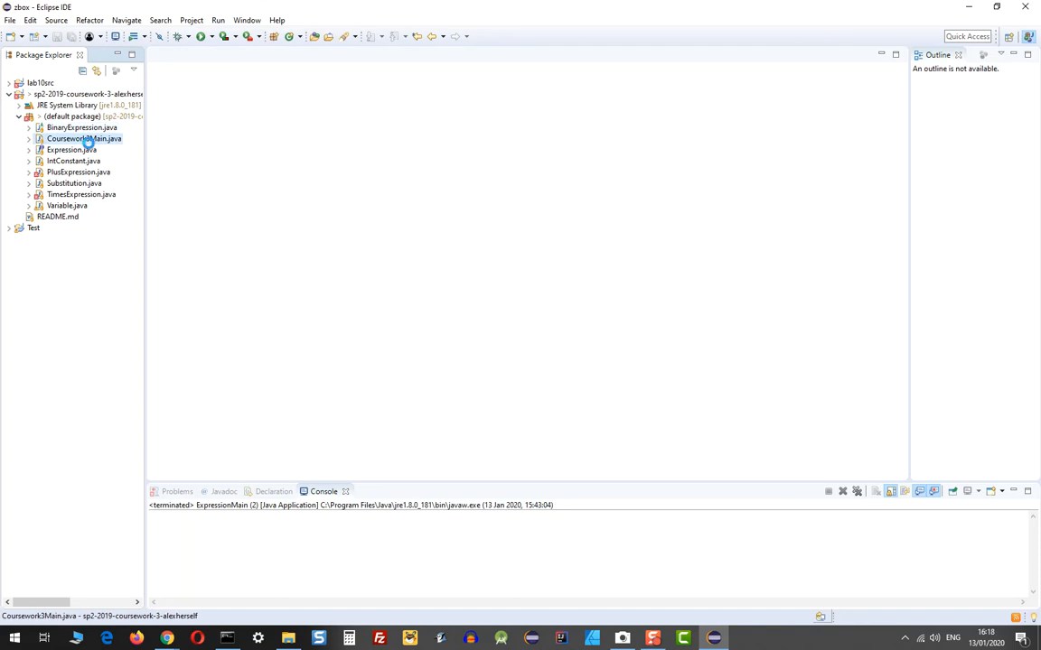
double_click(84, 138)
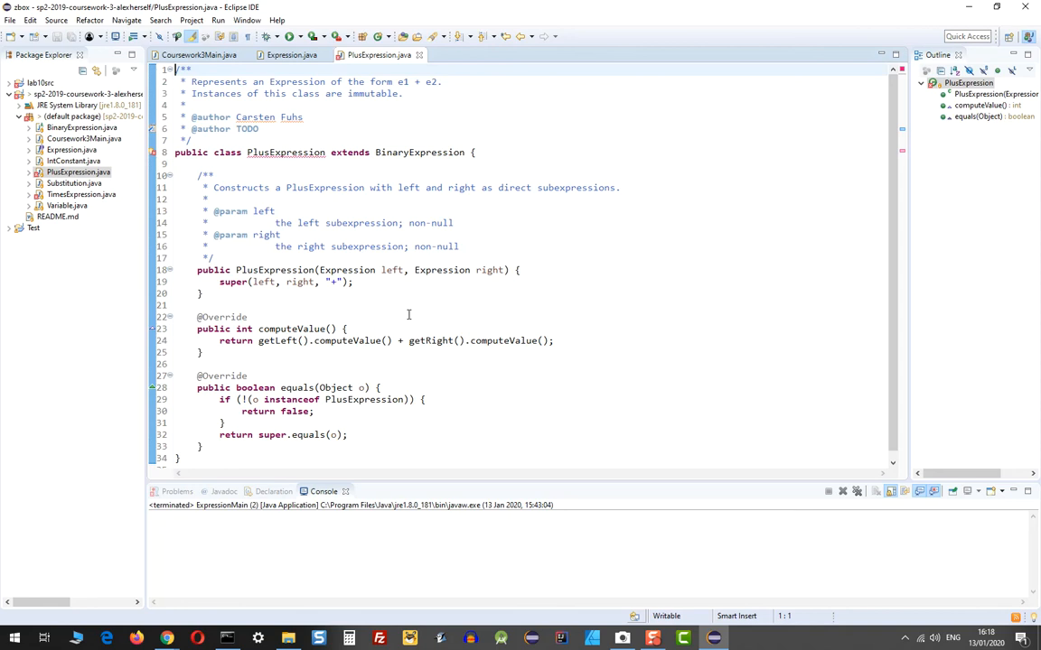
mouse_move(859, 348)
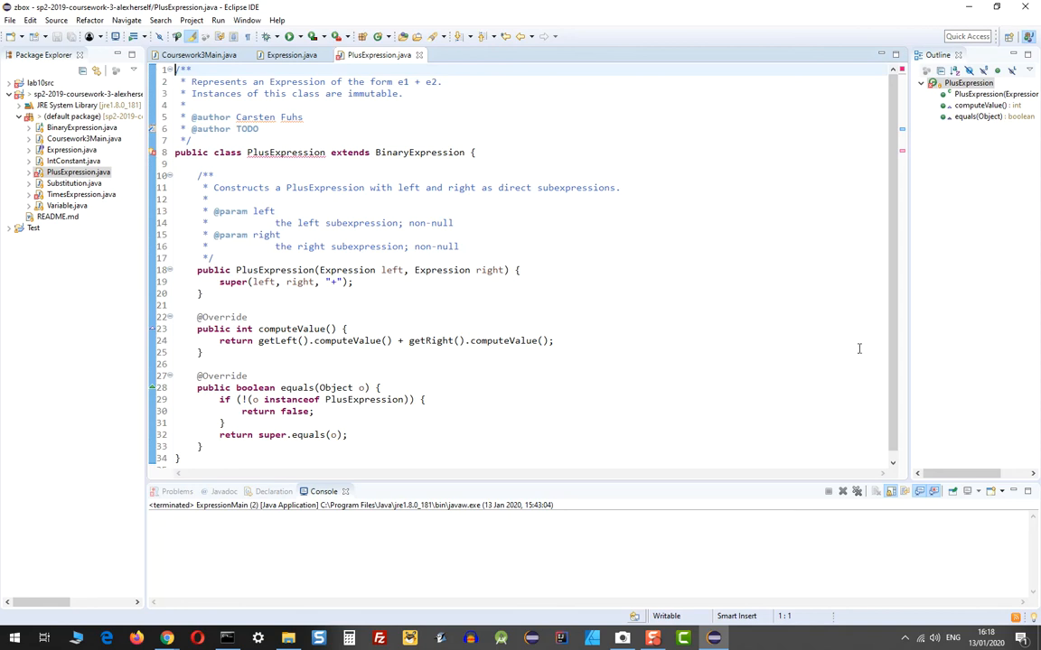